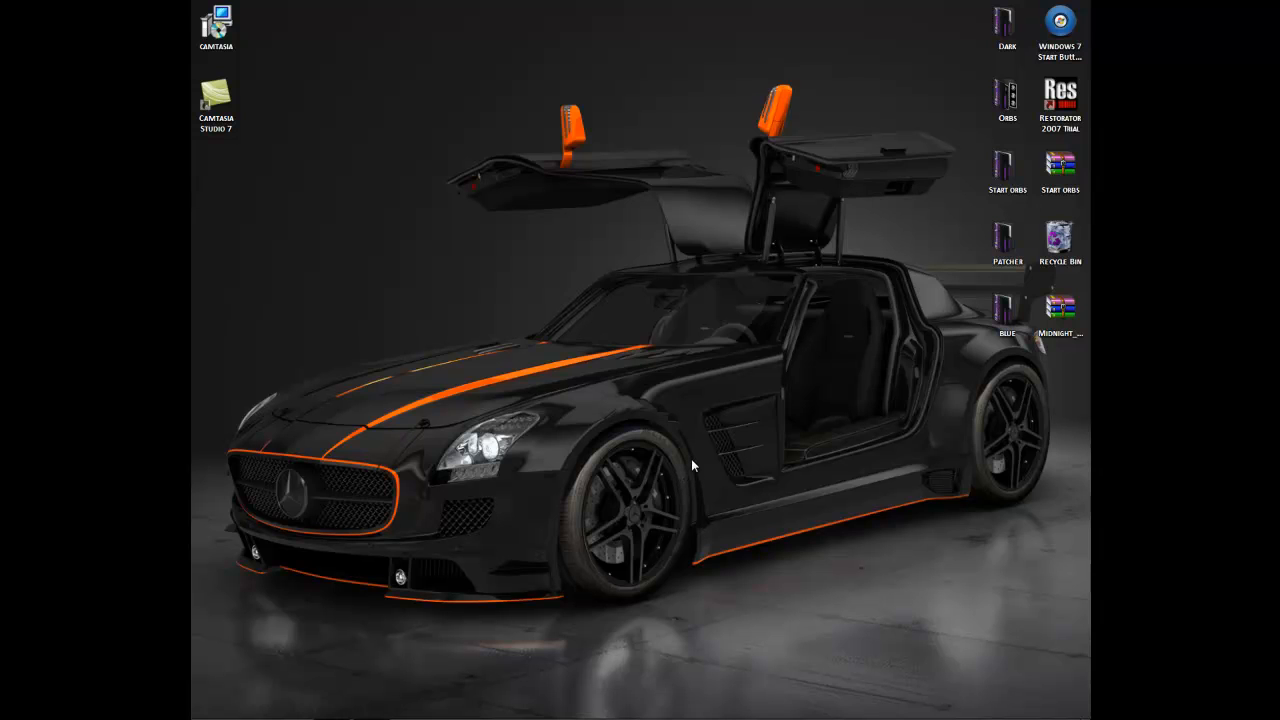
pyautogui.moveTo(390, 220)
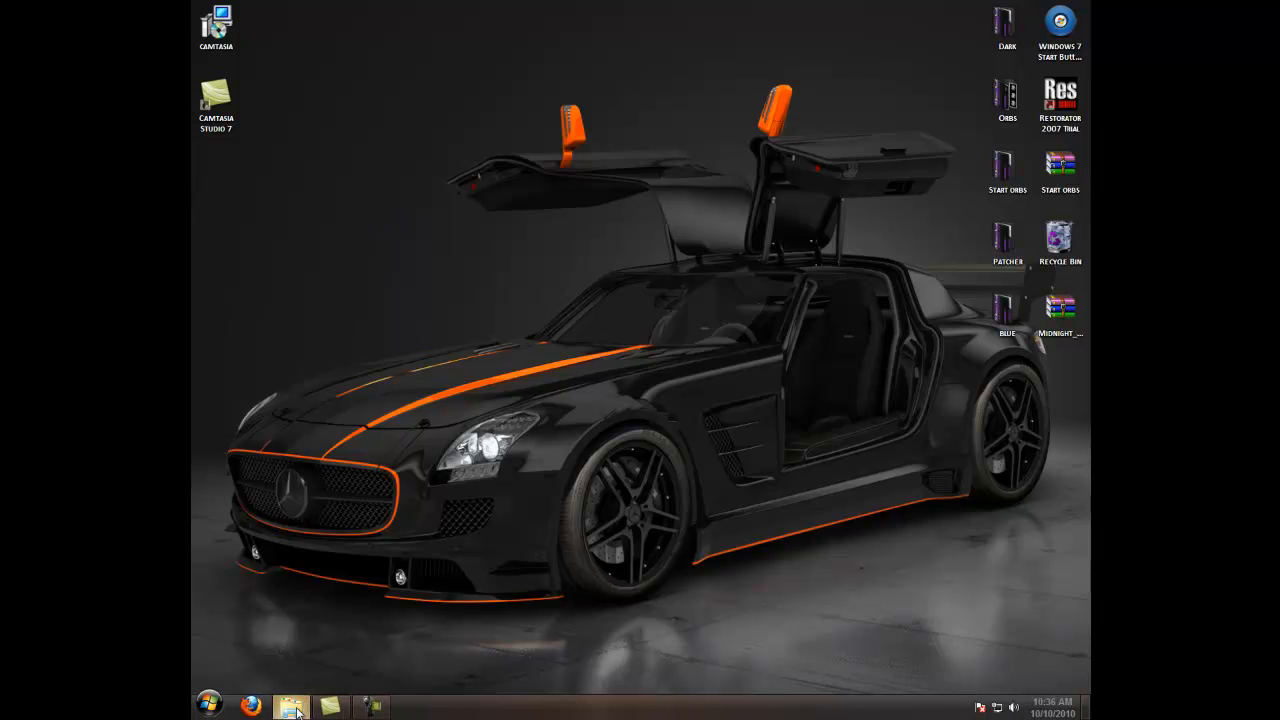
# Step: Open an Explorer window, then open Patcher and its UniversalThemePatcher_20090409 subfolder
pyautogui.click(291, 708)
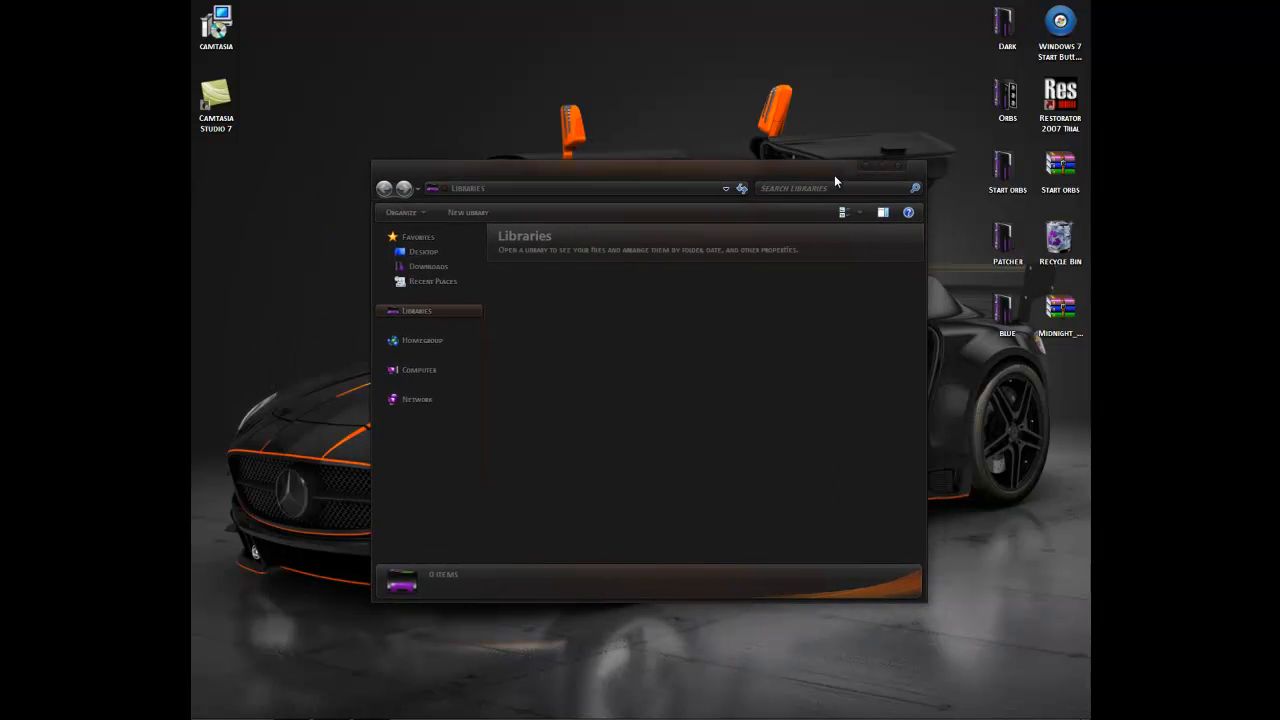
pyautogui.moveTo(823, 189)
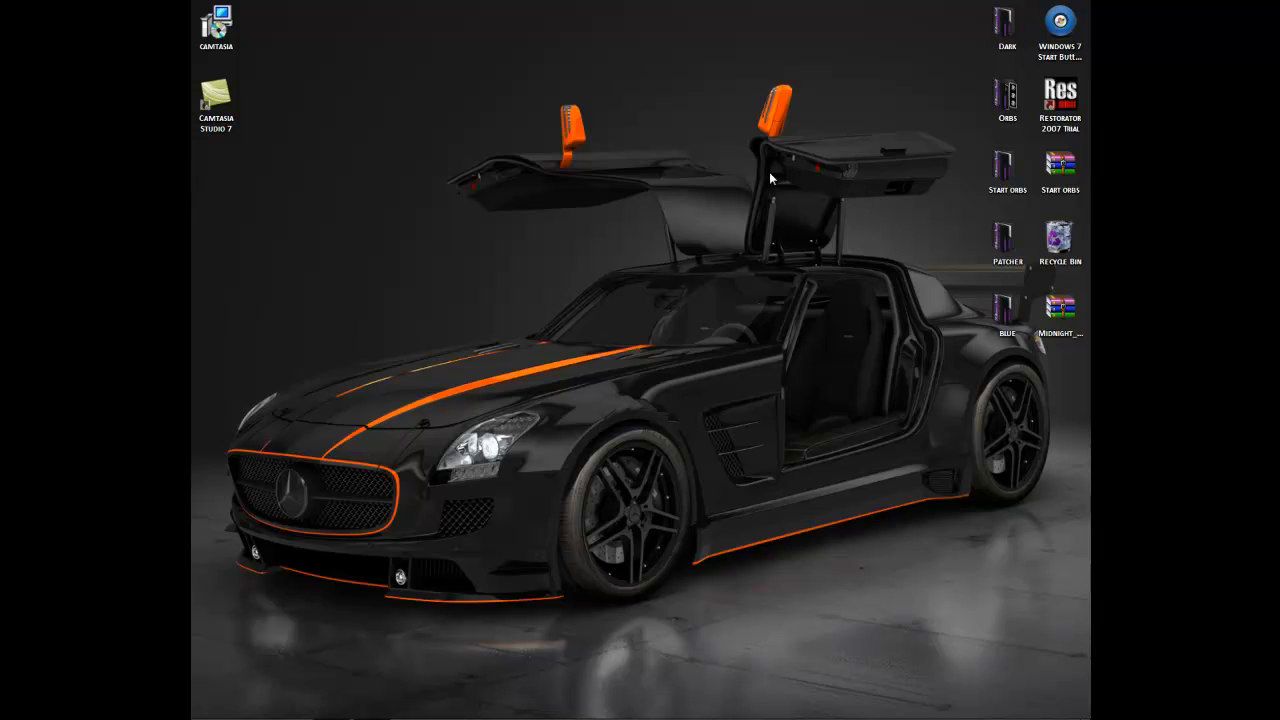
pyautogui.moveTo(660, 142)
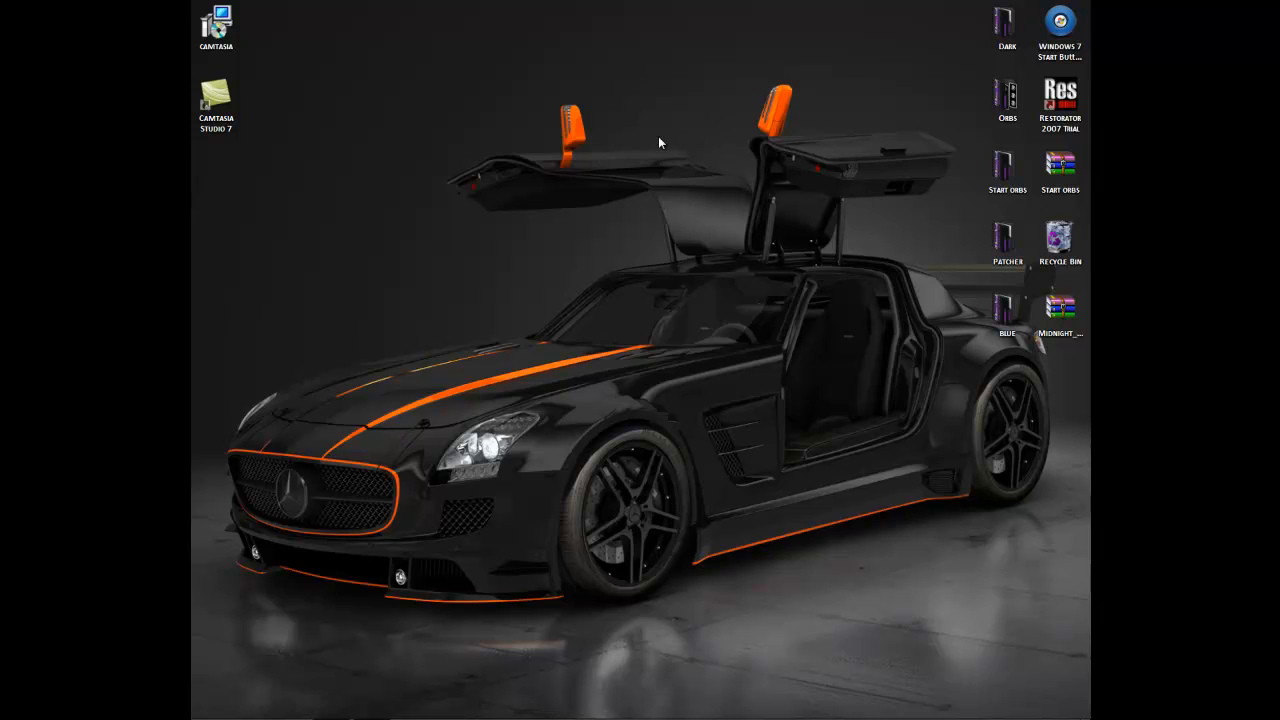
pyautogui.moveTo(655, 133)
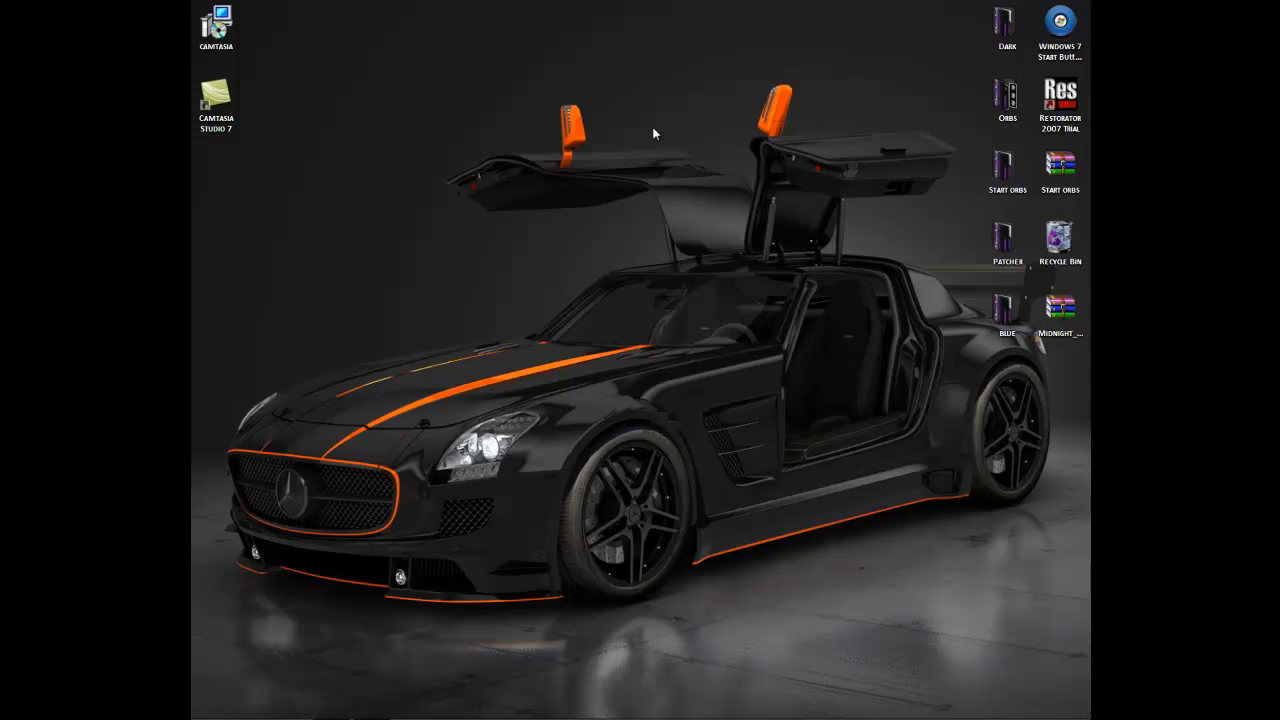
pyautogui.moveTo(630, 158)
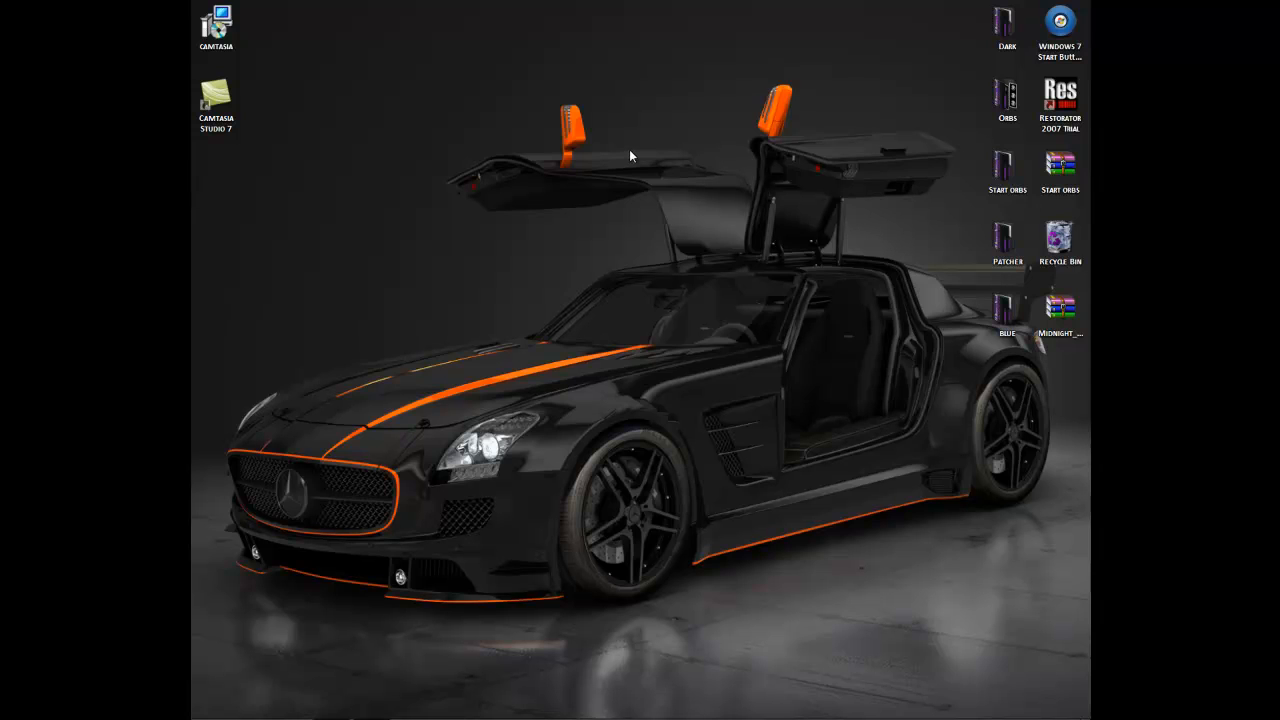
pyautogui.moveTo(530, 122)
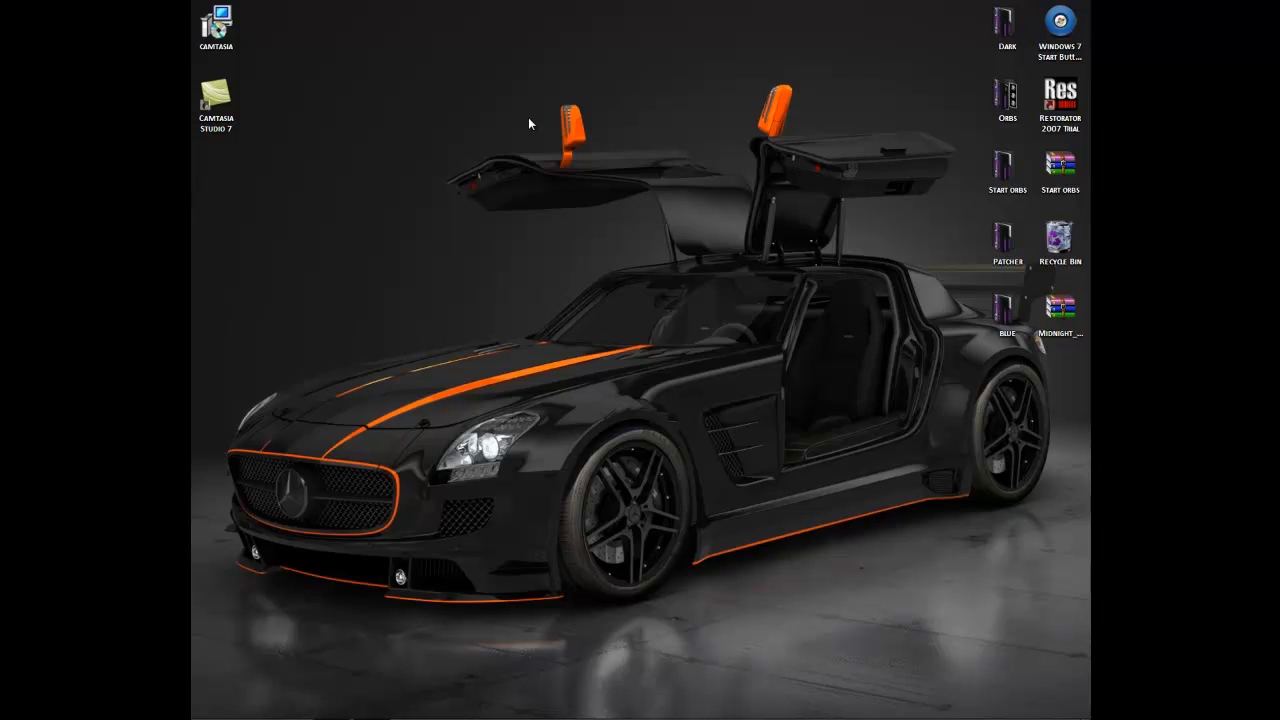
pyautogui.moveTo(383, 251)
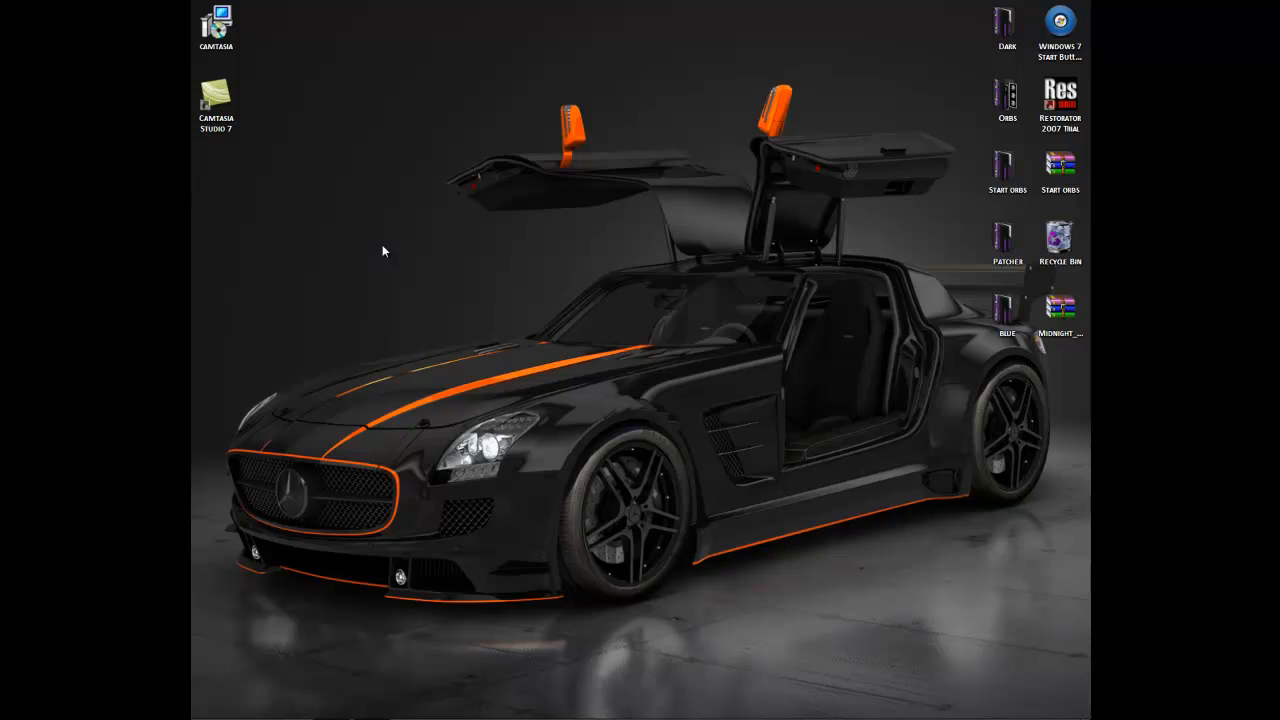
pyautogui.moveTo(383, 267)
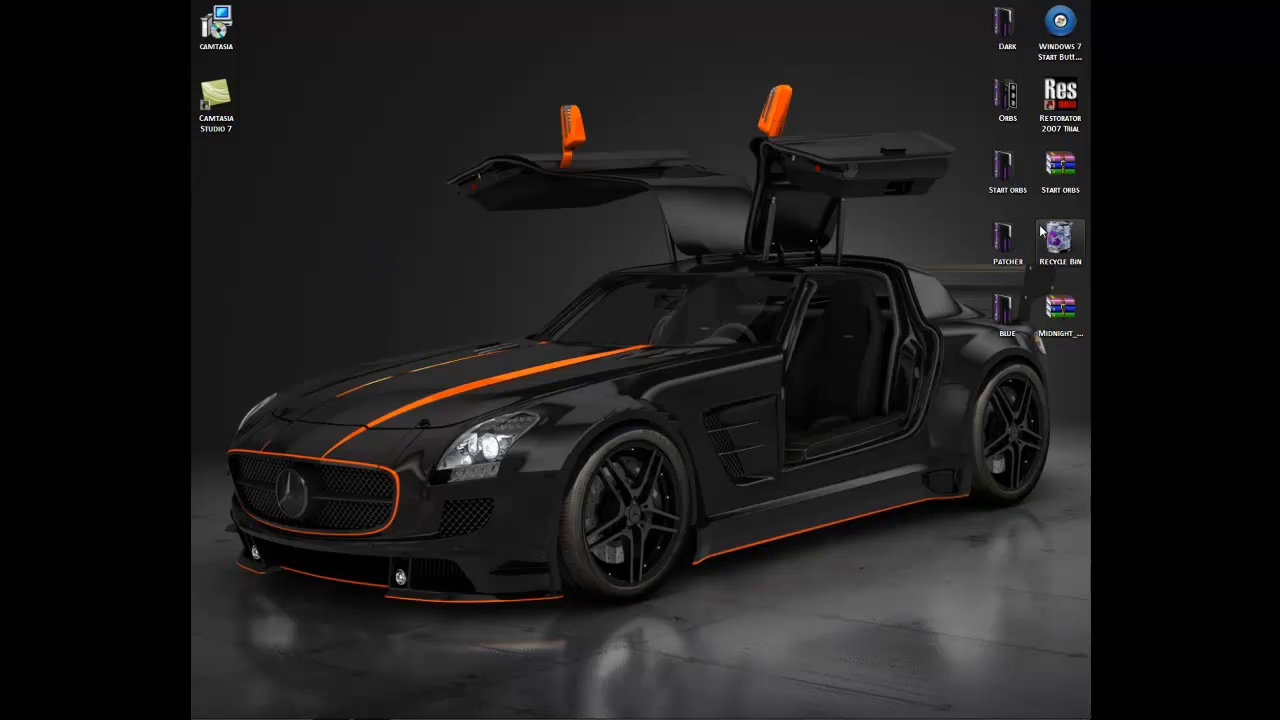
pyautogui.doubleClick(1007, 240)
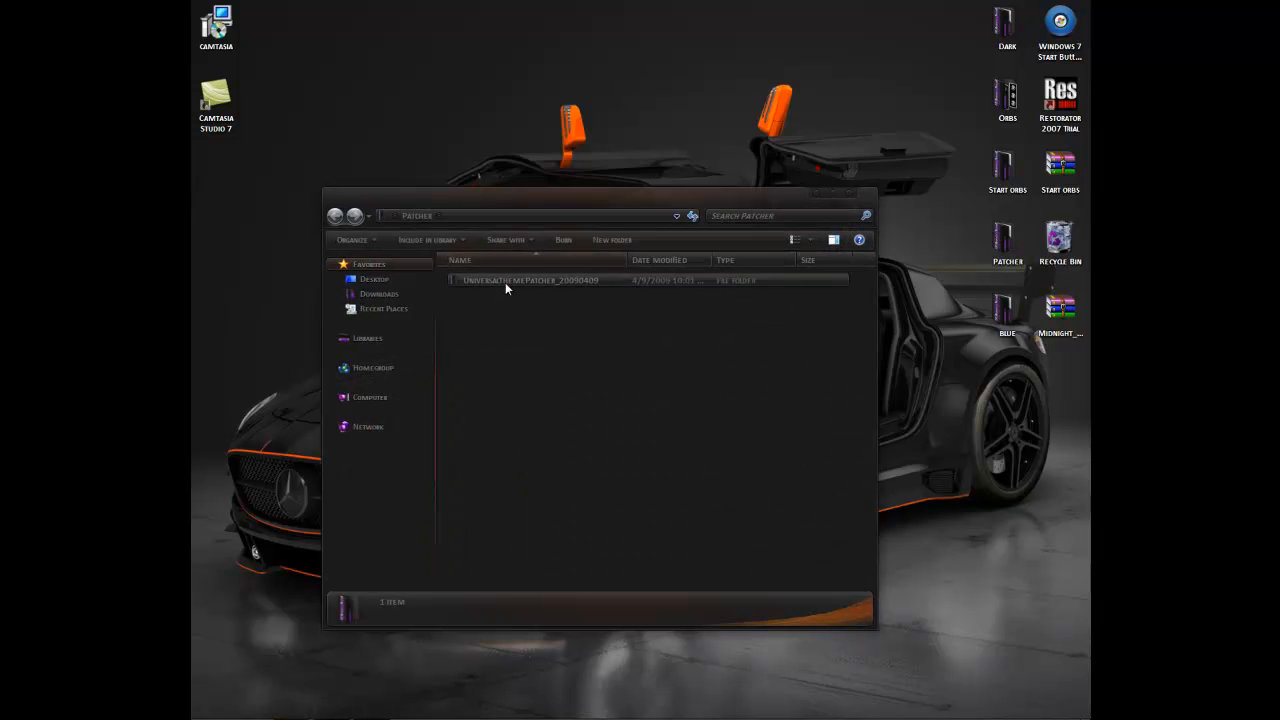
pyautogui.doubleClick(530, 280)
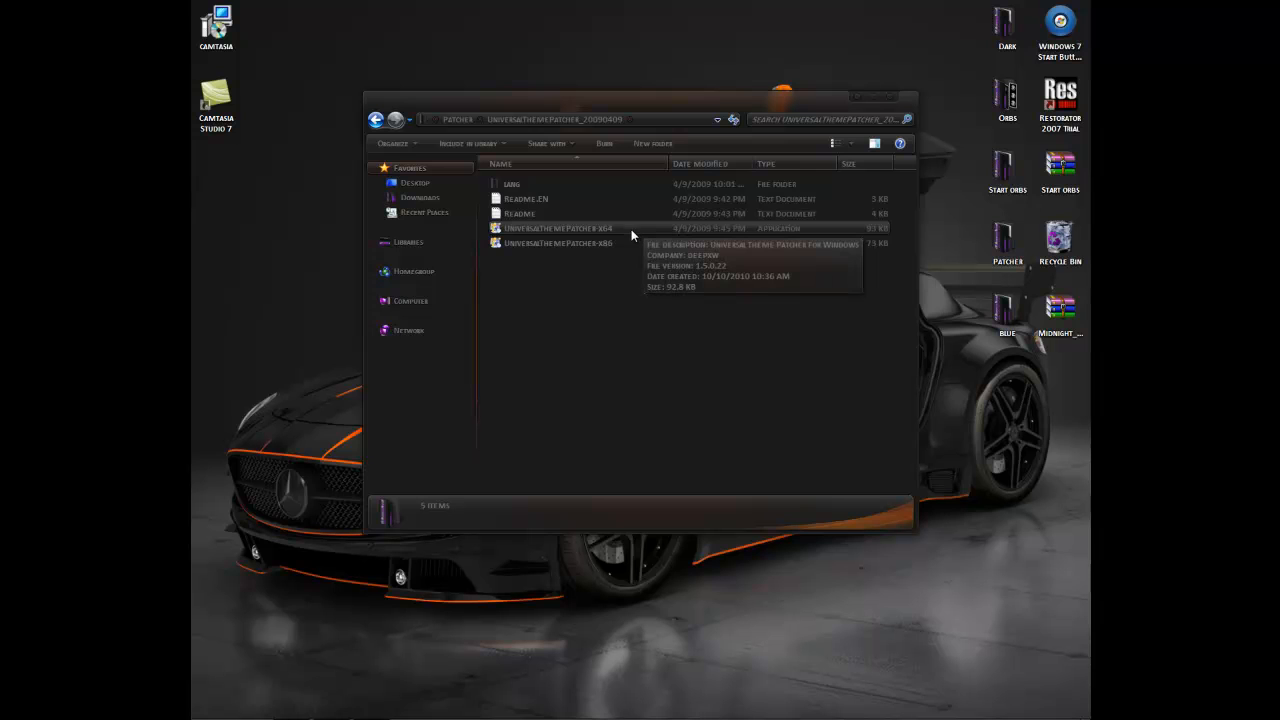
pyautogui.moveTo(610, 235)
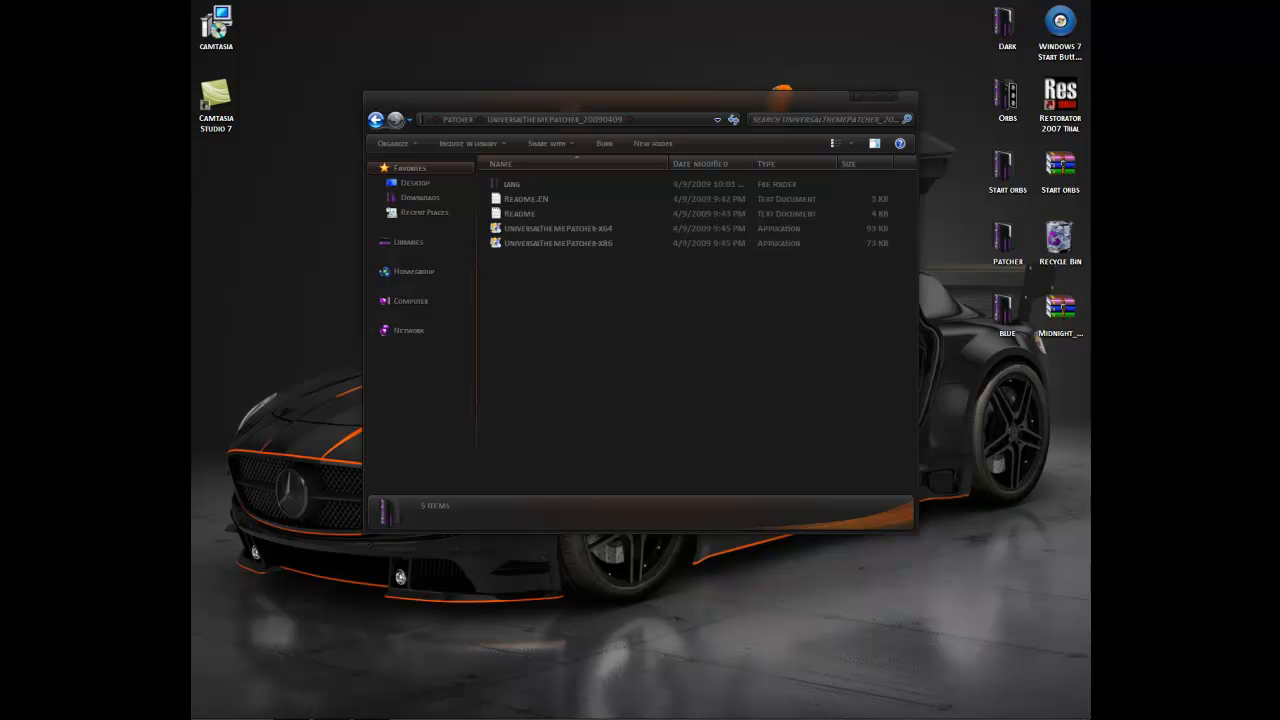
pyautogui.click(209, 706)
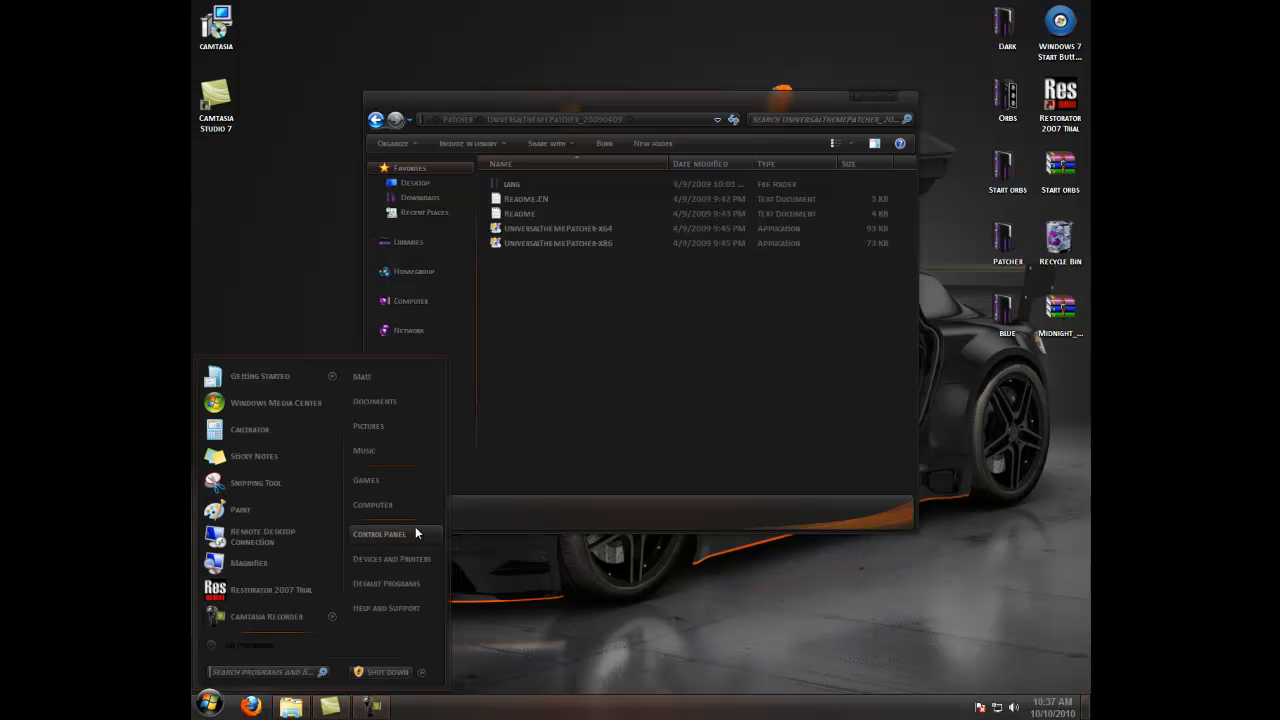
pyautogui.click(379, 533)
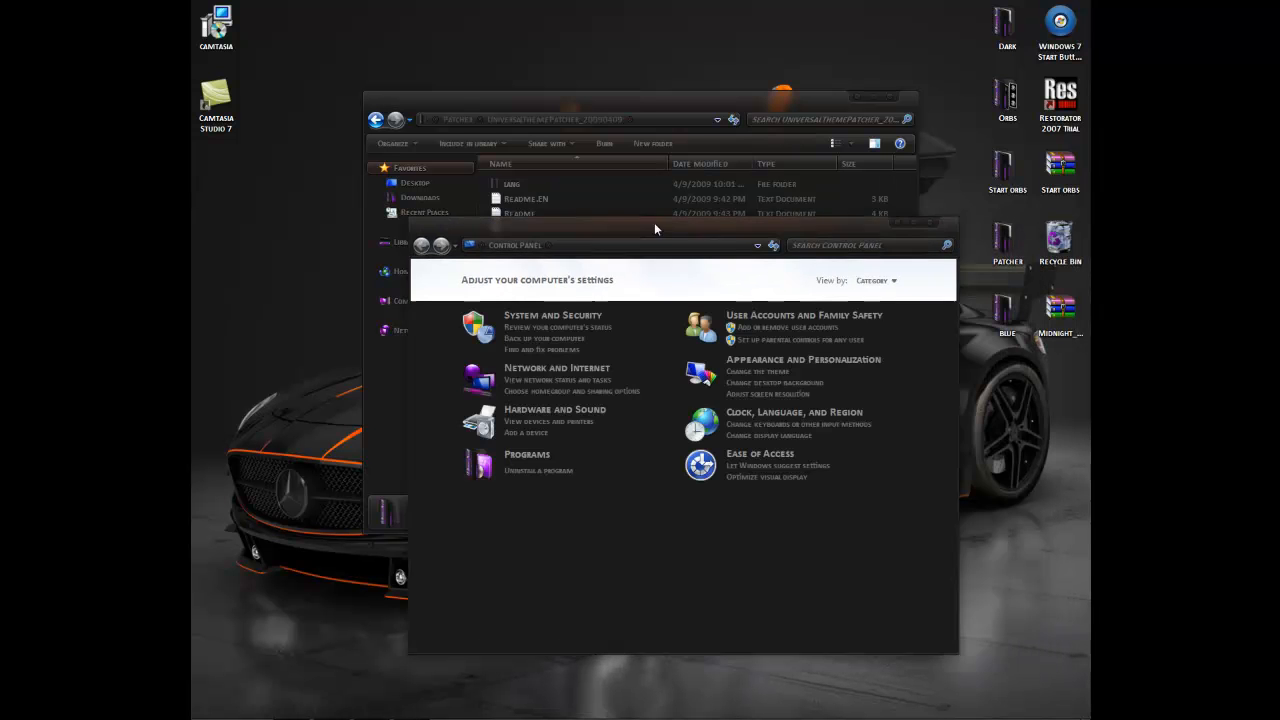
pyautogui.click(553, 314)
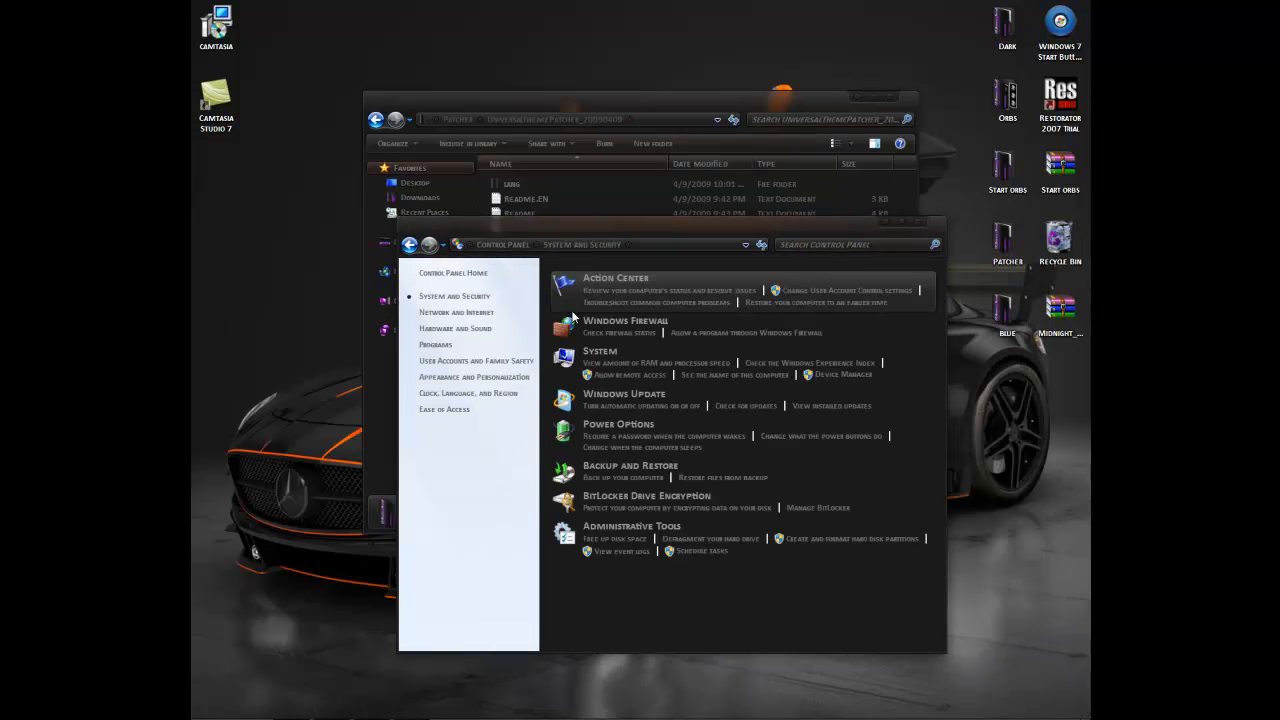
pyautogui.click(599, 351)
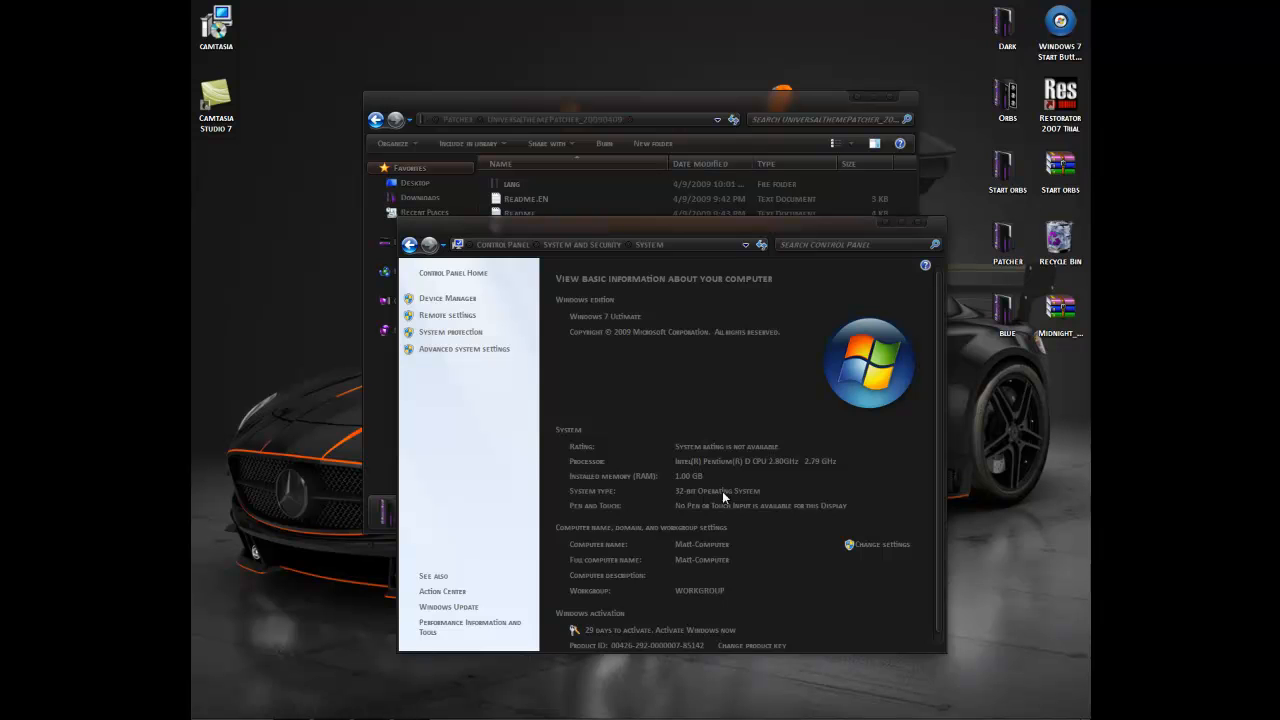
pyautogui.moveTo(846, 309)
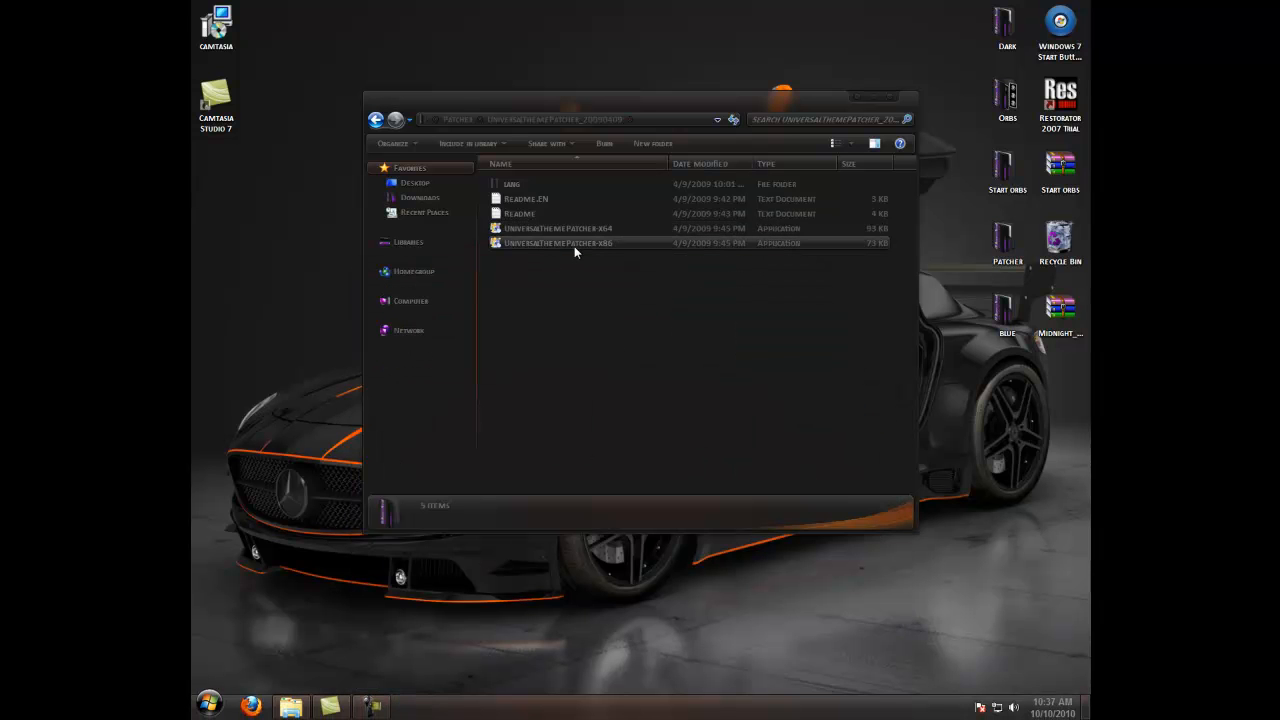
# Step: Launch the x86 Universal Theme Patcher in English and move its window lower
pyautogui.doubleClick(558, 243)
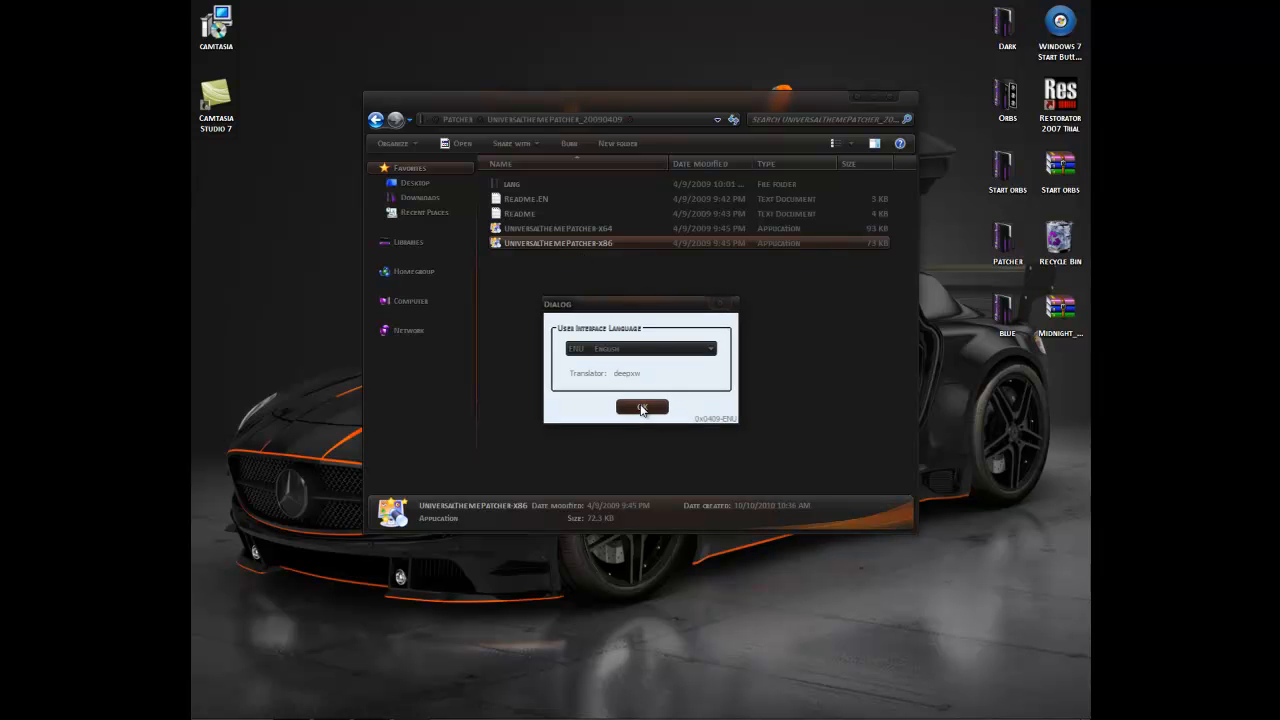
pyautogui.click(642, 407)
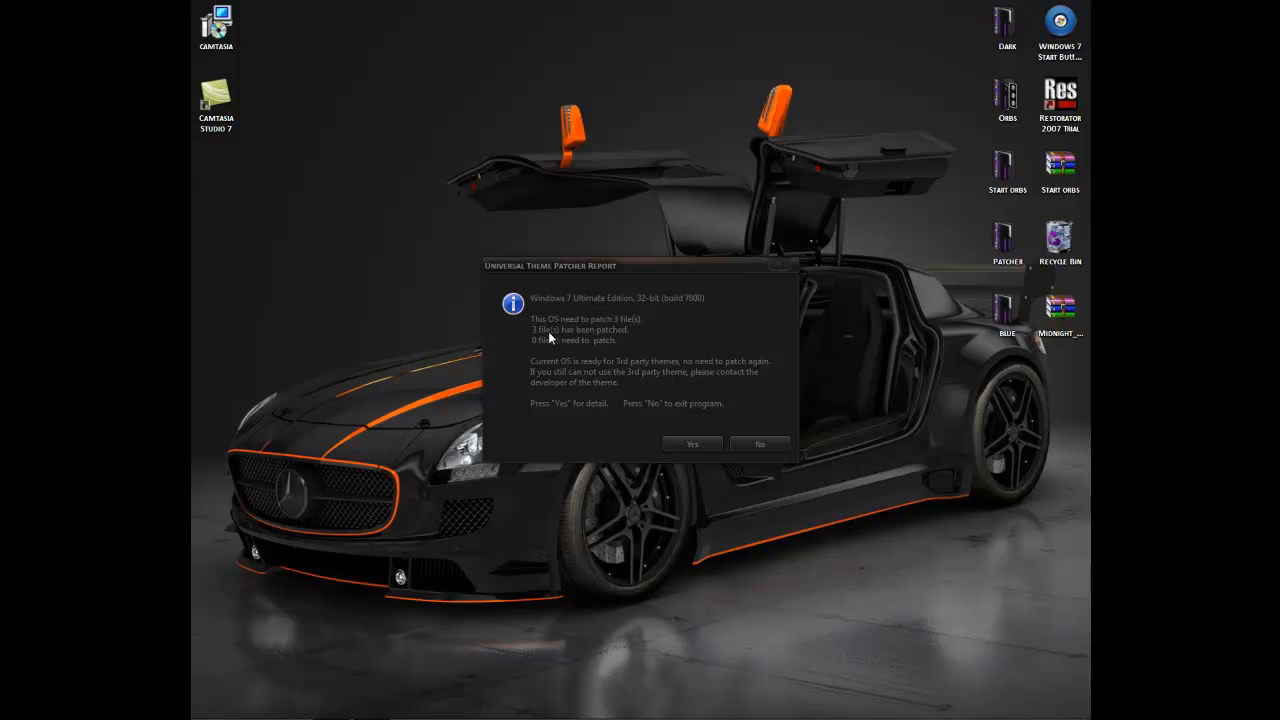
pyautogui.moveTo(681, 407)
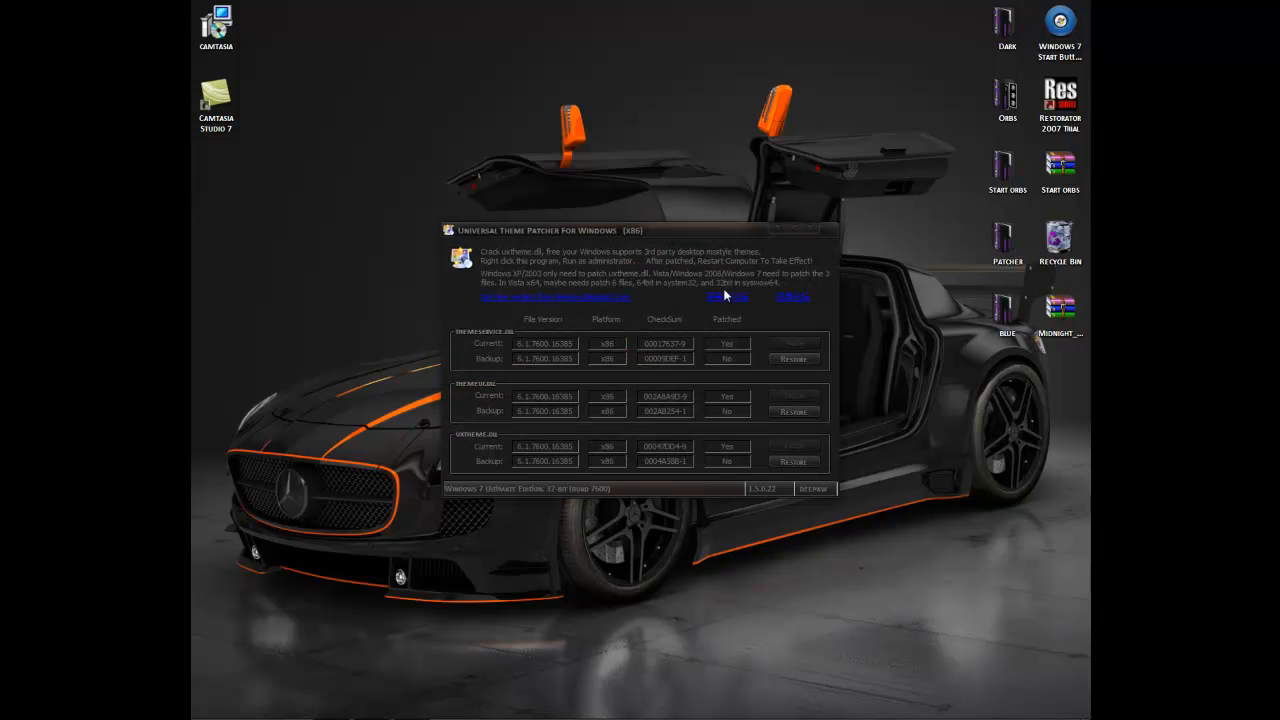
pyautogui.moveTo(640, 230); pyautogui.dragTo(640, 289)
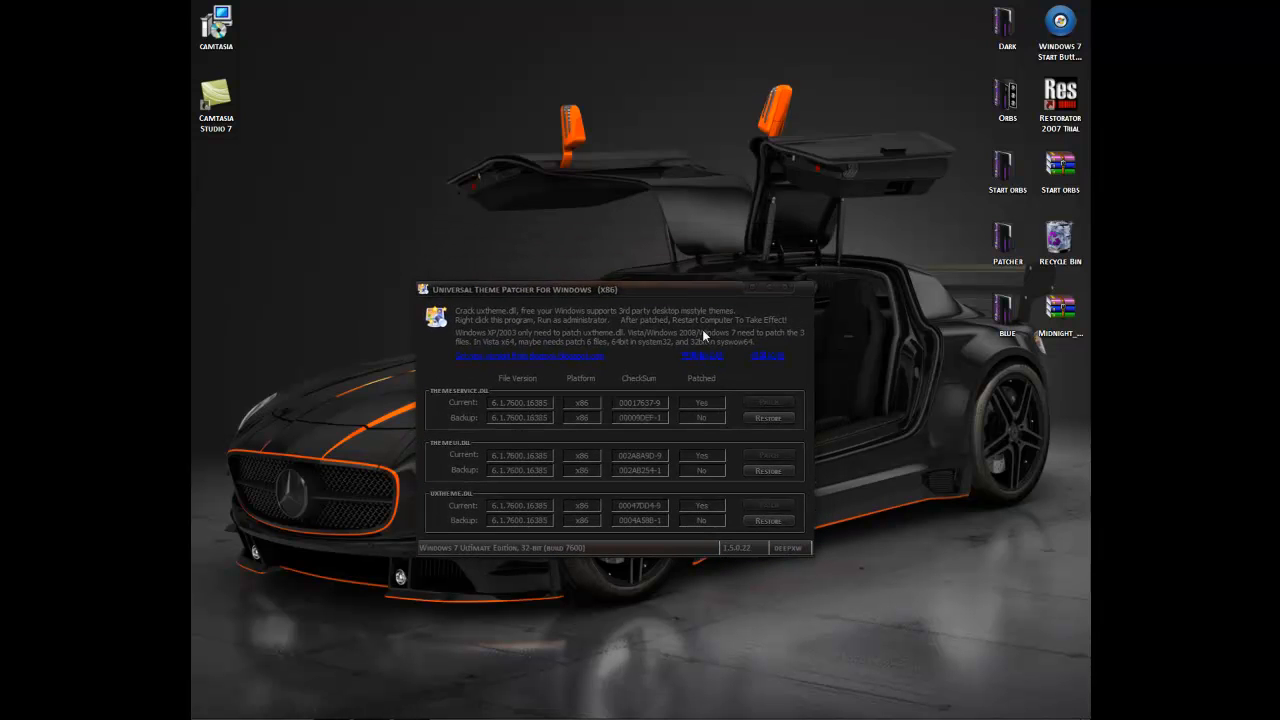
pyautogui.moveTo(789, 445)
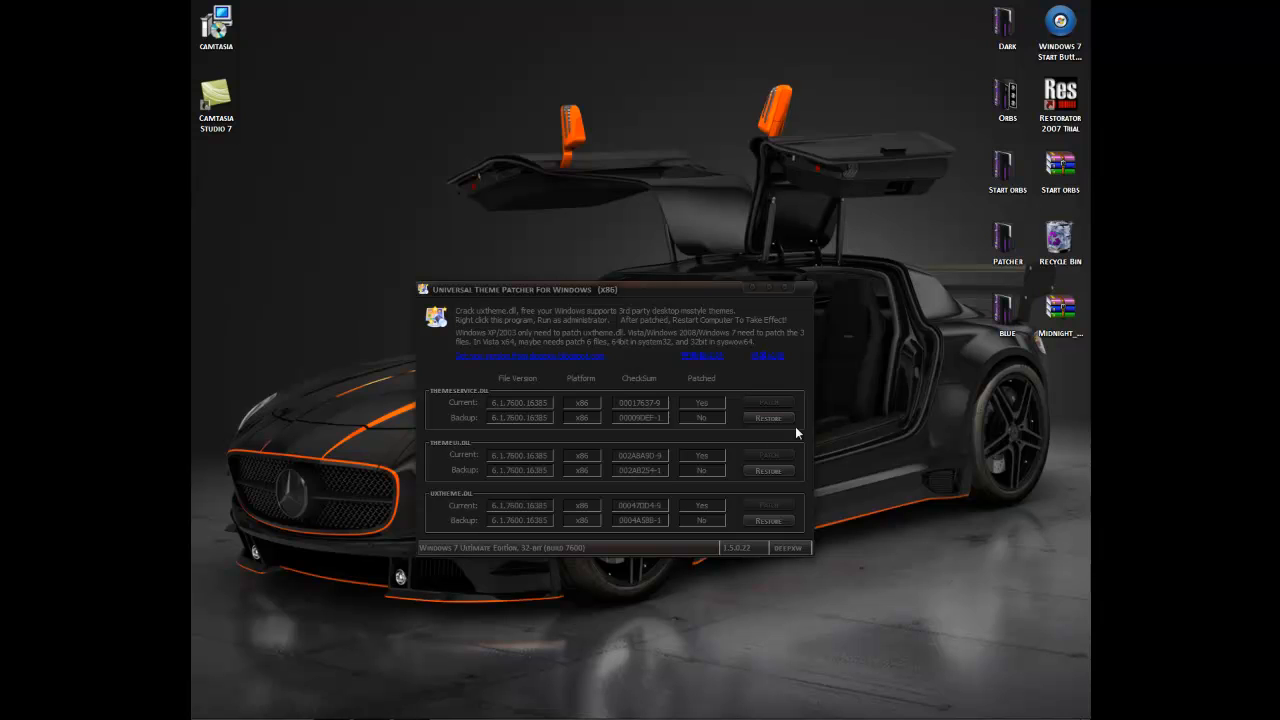
pyautogui.moveTo(785, 293)
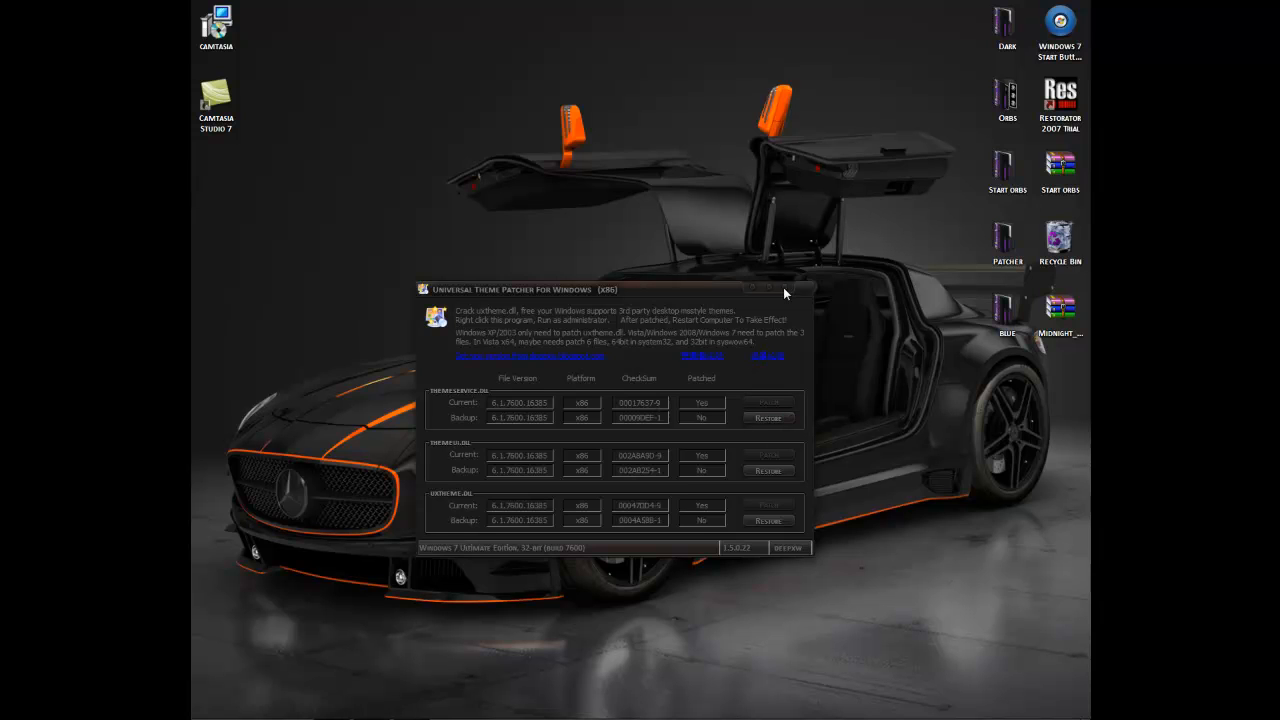
pyautogui.moveTo(788, 295)
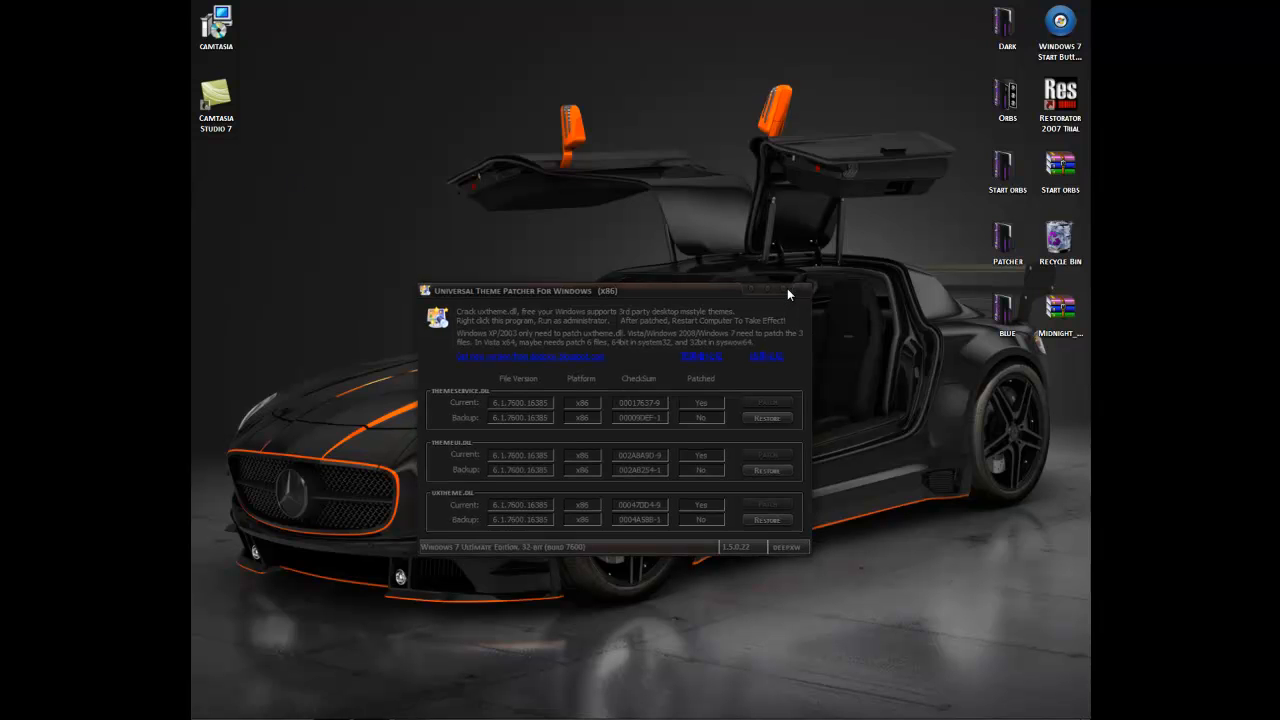
# Step: Close the theme patcher window and open the BLUE folder on the desktop
pyautogui.click(801, 290)
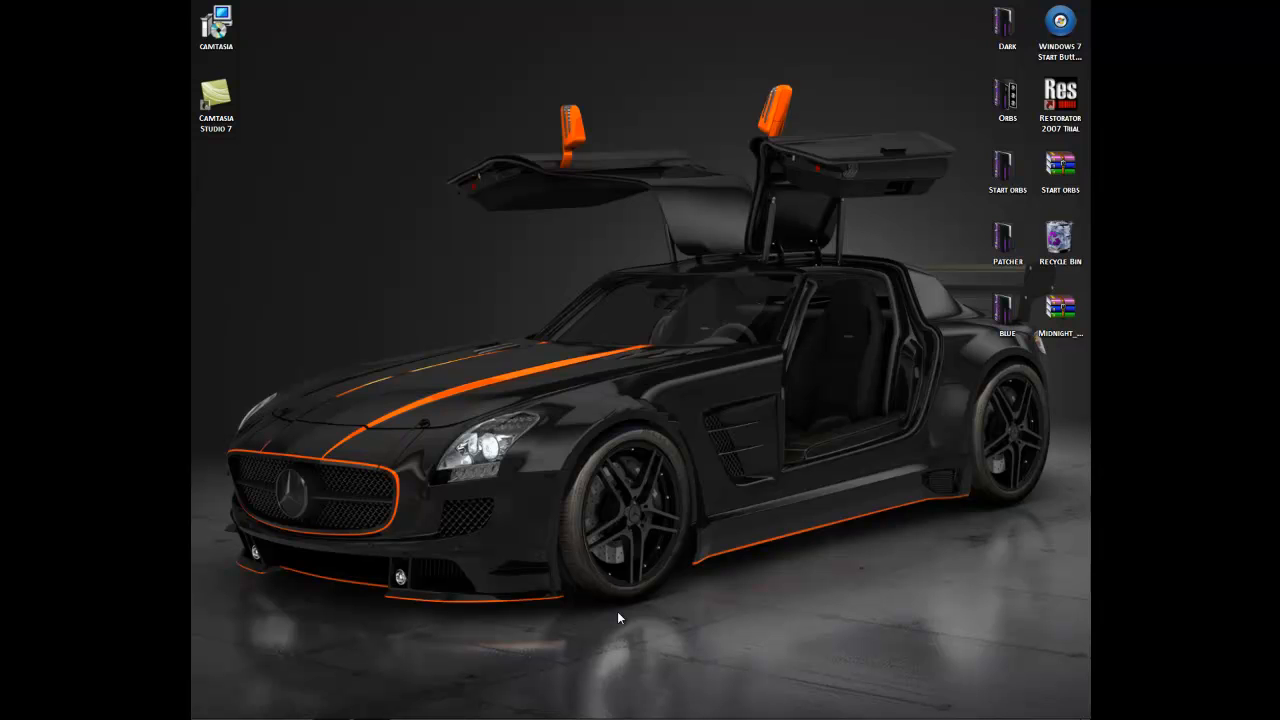
pyautogui.click(1007, 310)
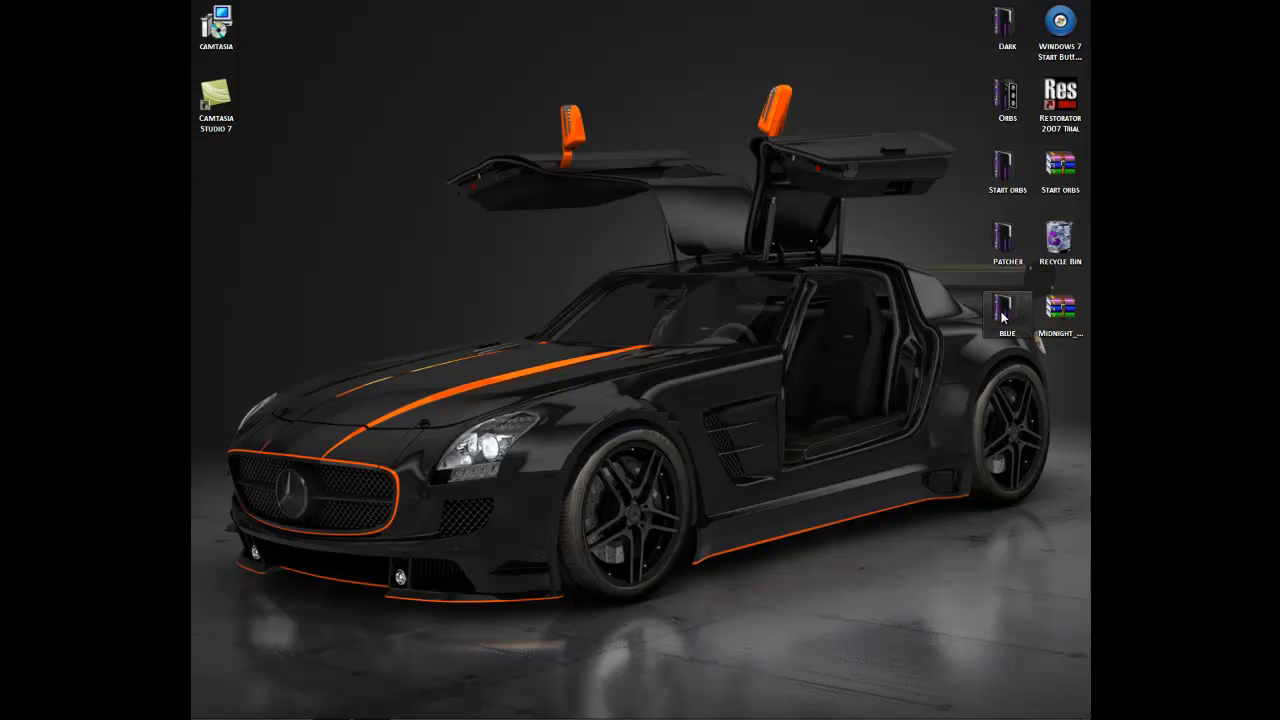
pyautogui.doubleClick(1007, 305)
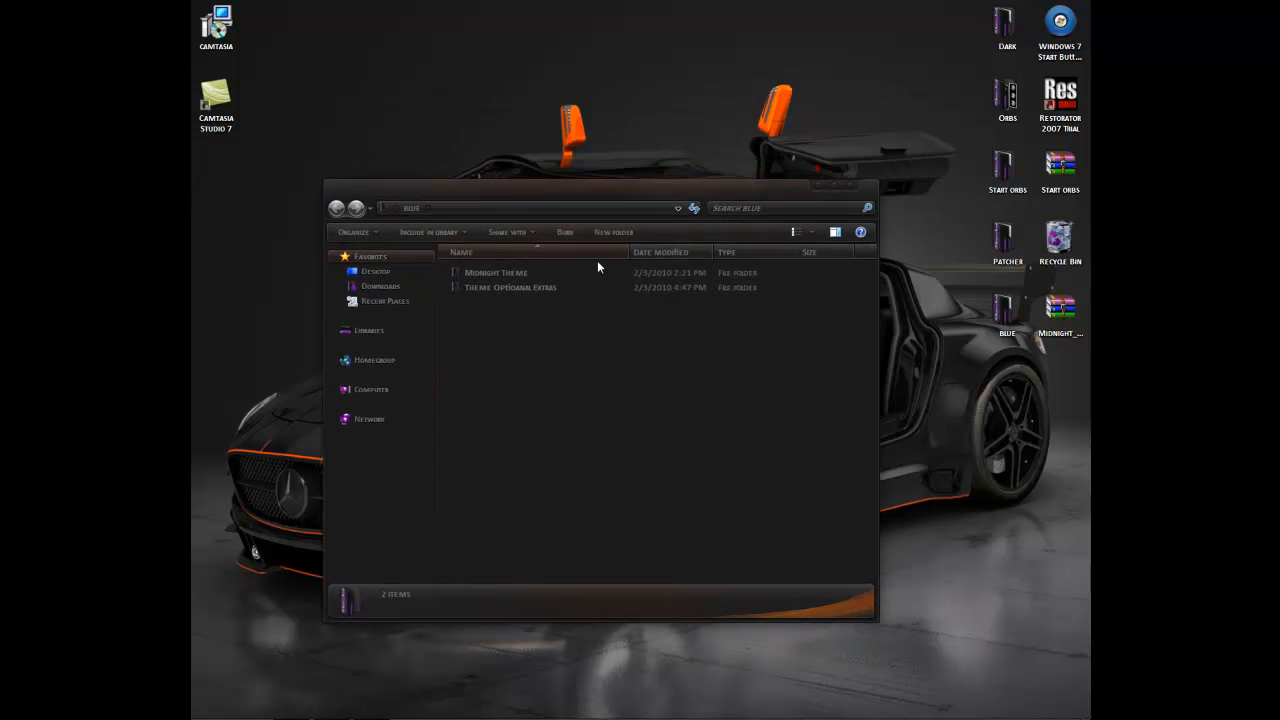
# Step: Copy both Midnight items from the Midnight Theme folder
pyautogui.doubleClick(497, 272)
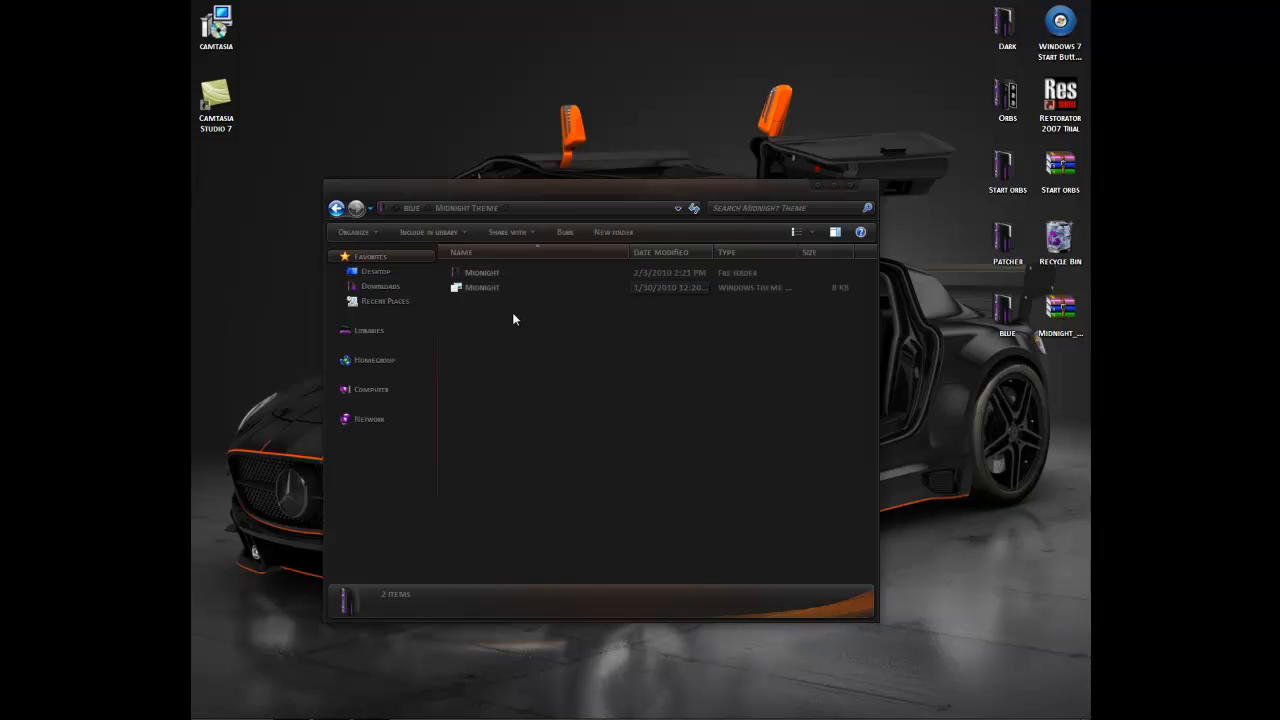
pyautogui.rightClick(482, 287)
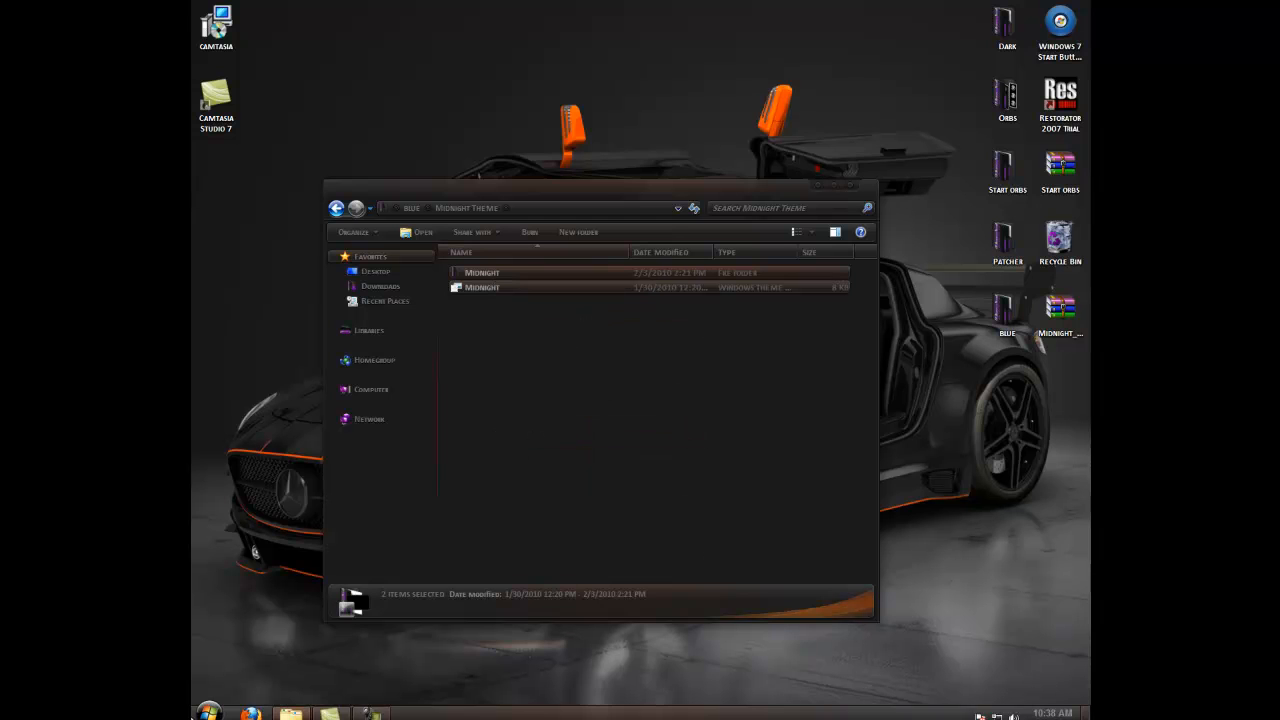
pyautogui.click(208, 708)
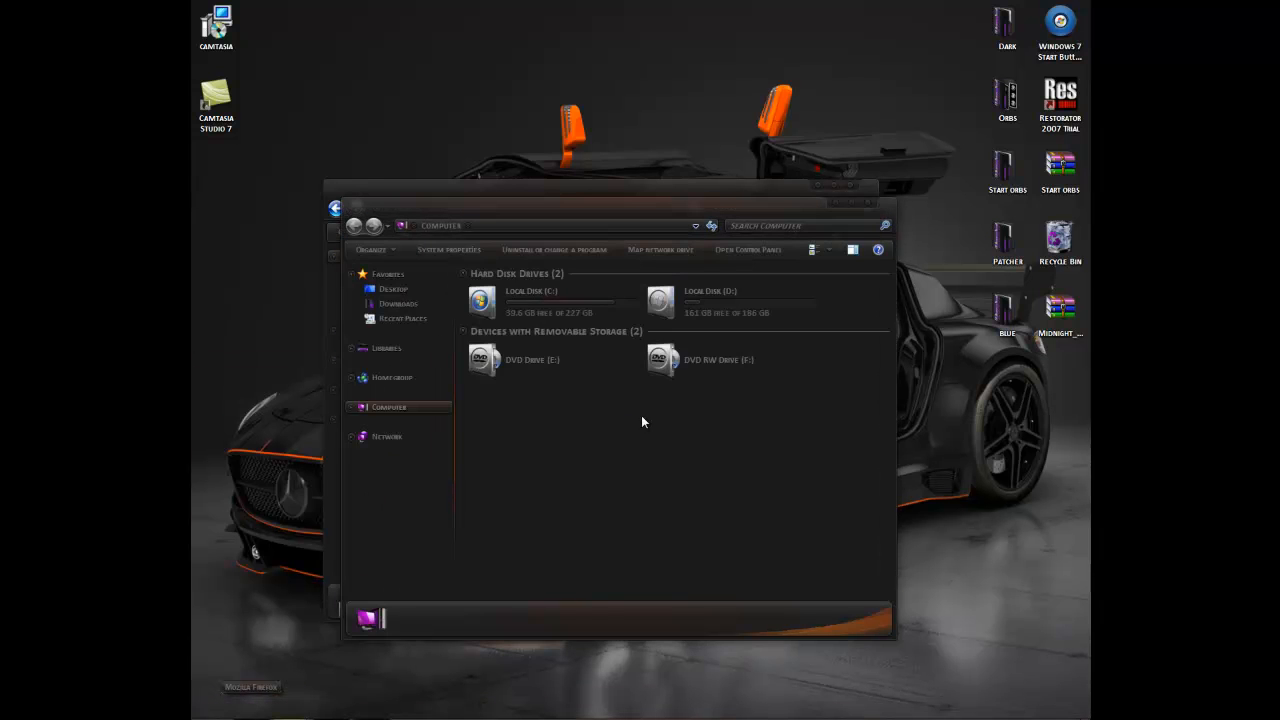
# Step: Paste the copied Midnight folder and theme file into C:\Windows\Resources\Themes
pyautogui.doubleClick(481, 302)
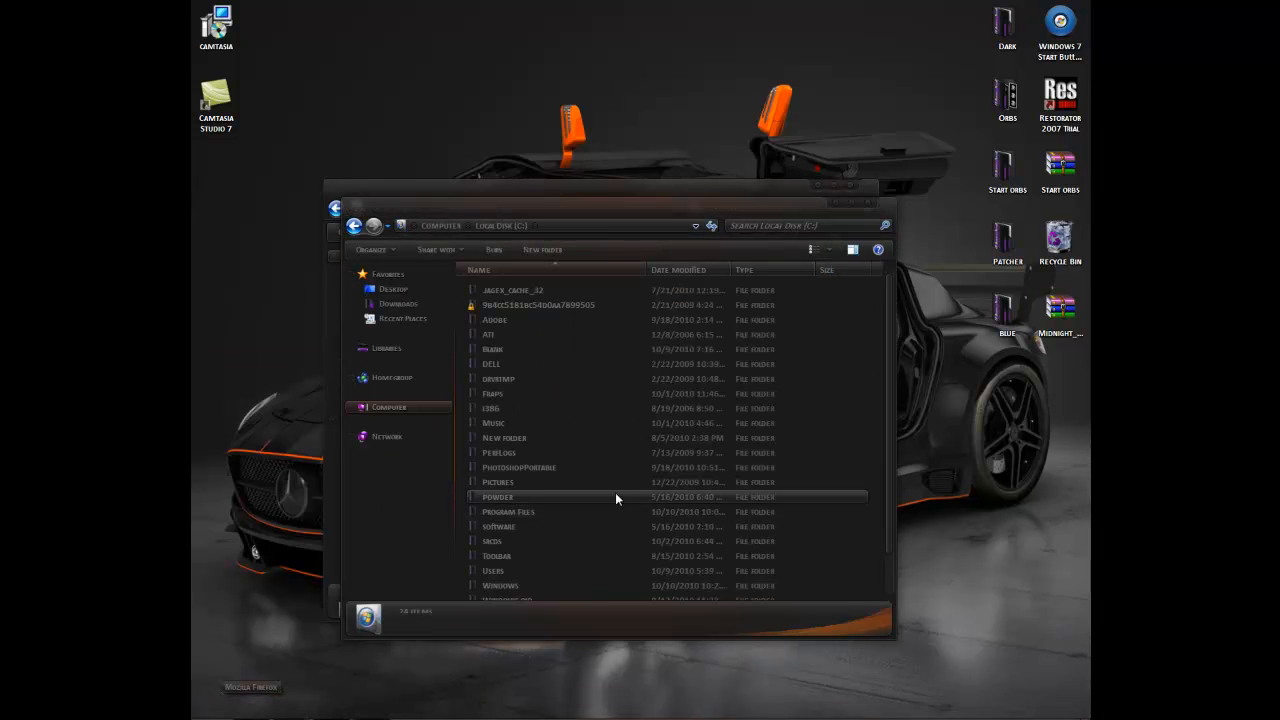
pyautogui.doubleClick(500, 585)
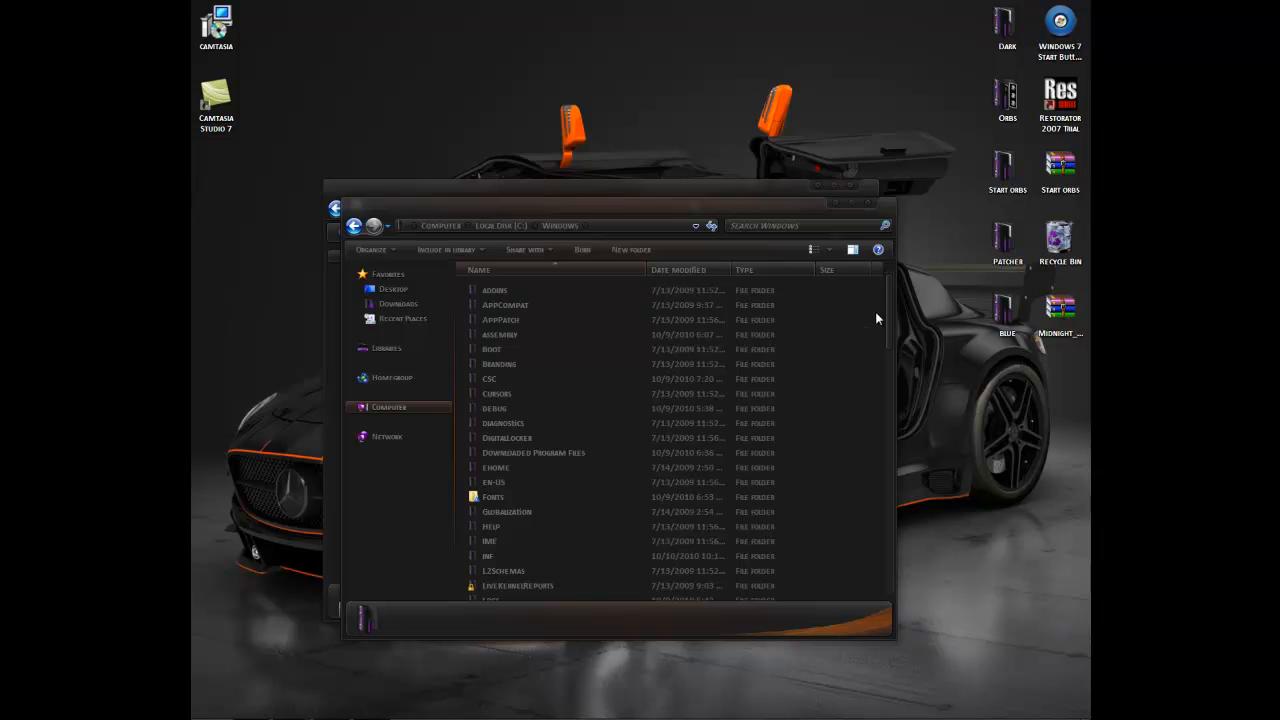
pyautogui.scroll(-3)
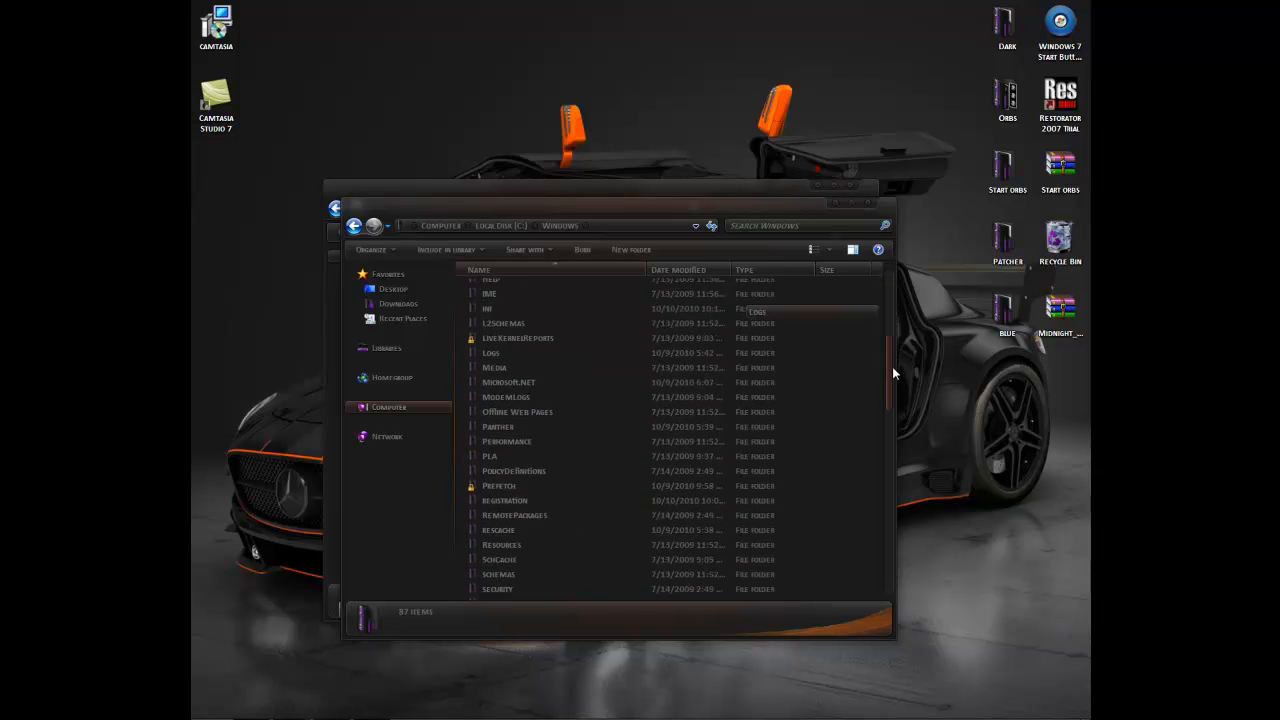
pyautogui.doubleClick(502, 544)
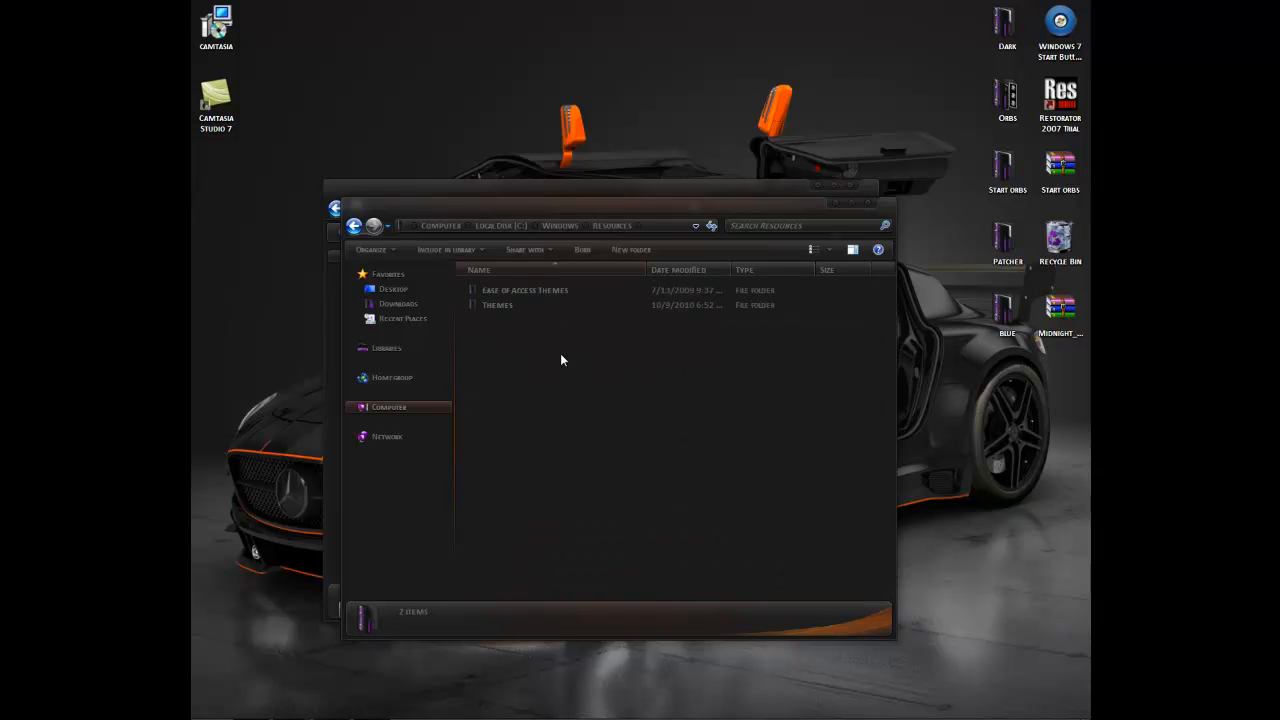
pyautogui.doubleClick(498, 305)
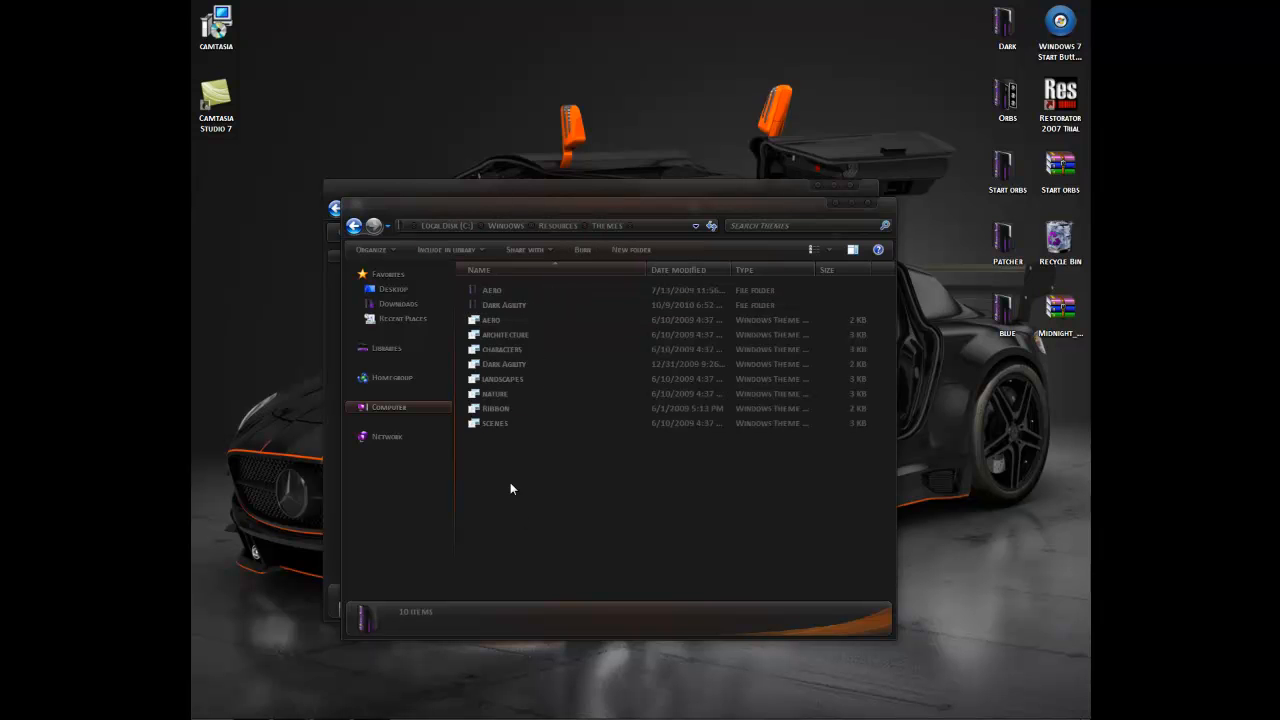
pyautogui.rightClick(511, 489)
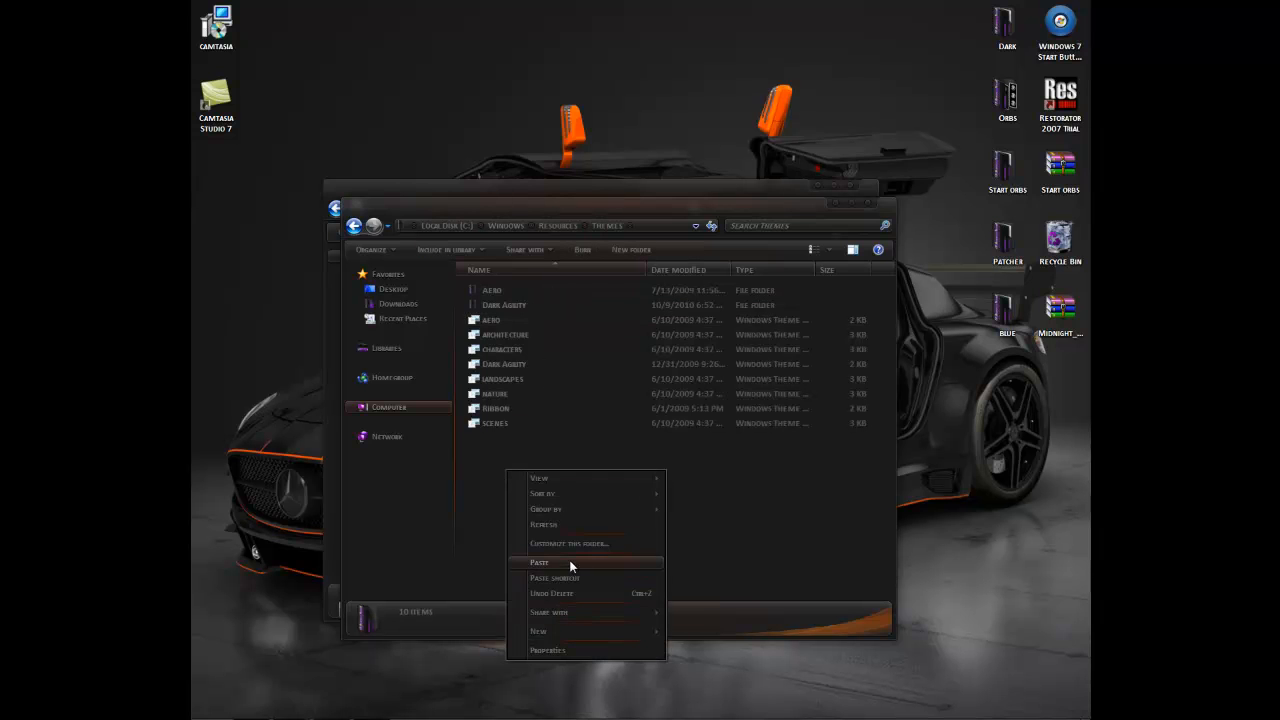
pyautogui.click(539, 562)
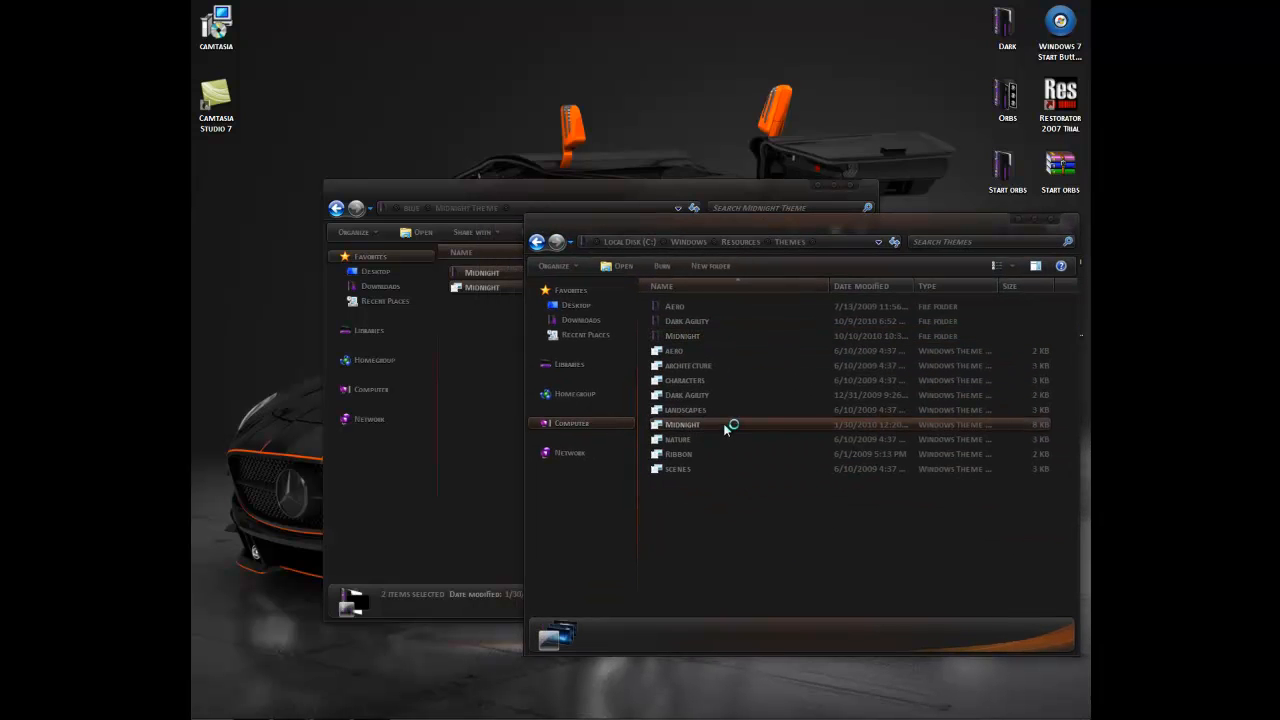
# Step: Apply the Midnight .theme file, then select the Dark Agility theme file
pyautogui.doubleClick(683, 424)
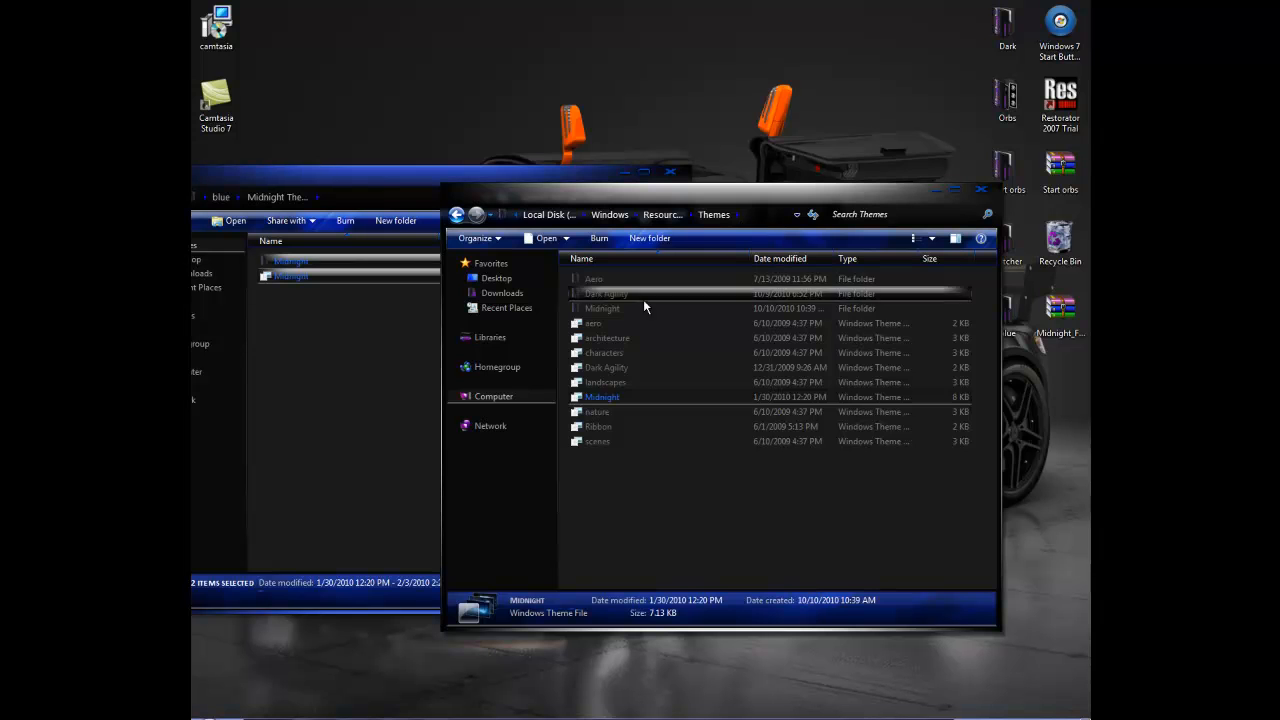
pyautogui.click(606, 367)
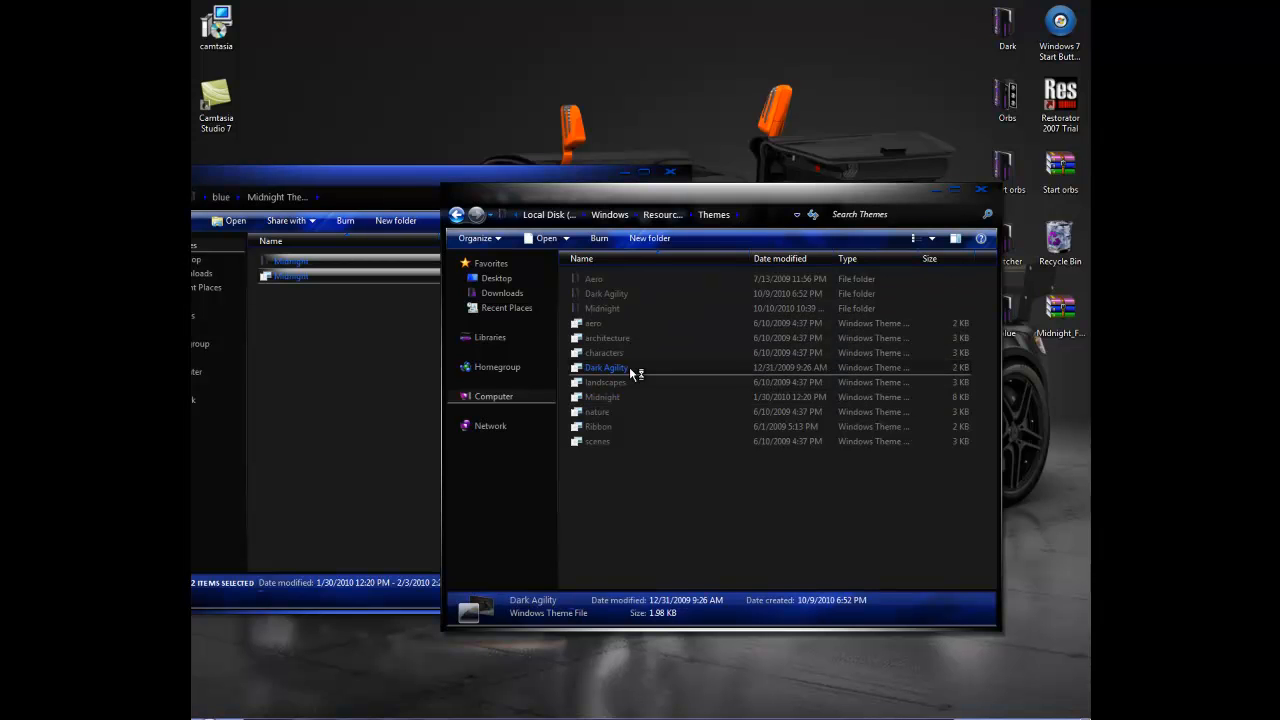
# Step: Apply the Dark Agility .theme file and wait while it switches
pyautogui.doubleClick(606, 367)
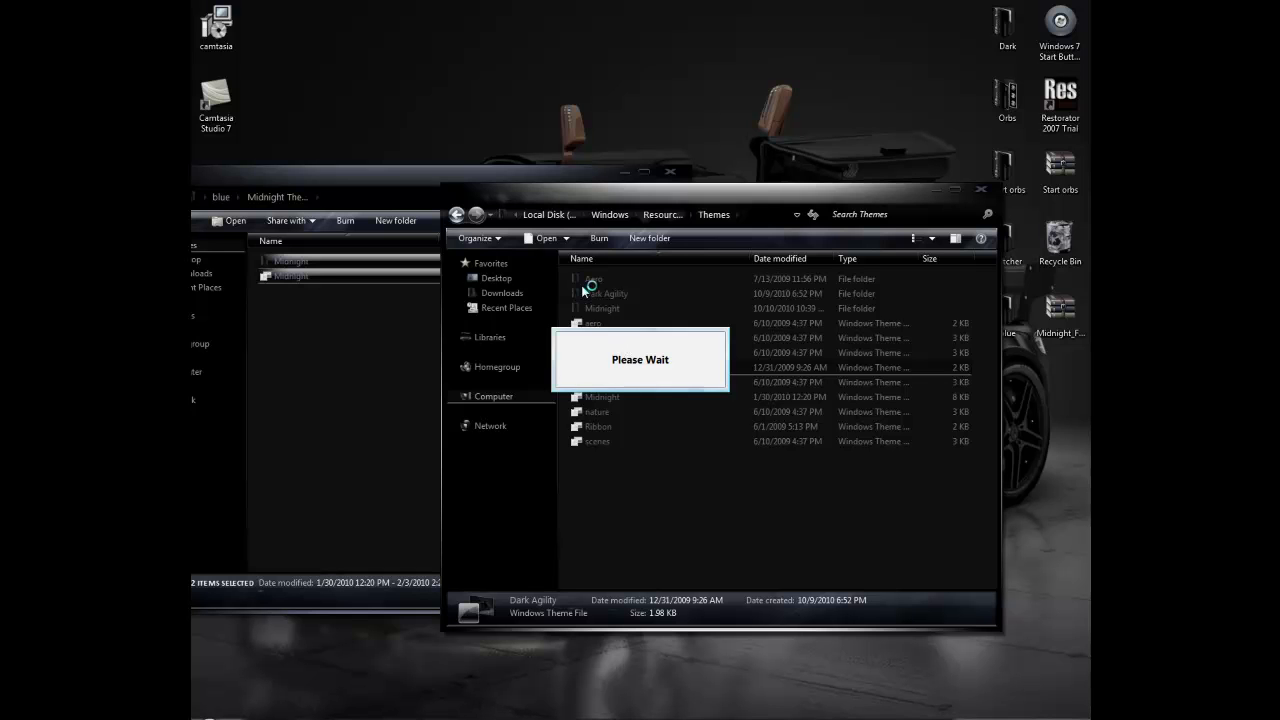
pyautogui.moveTo(940, 170)
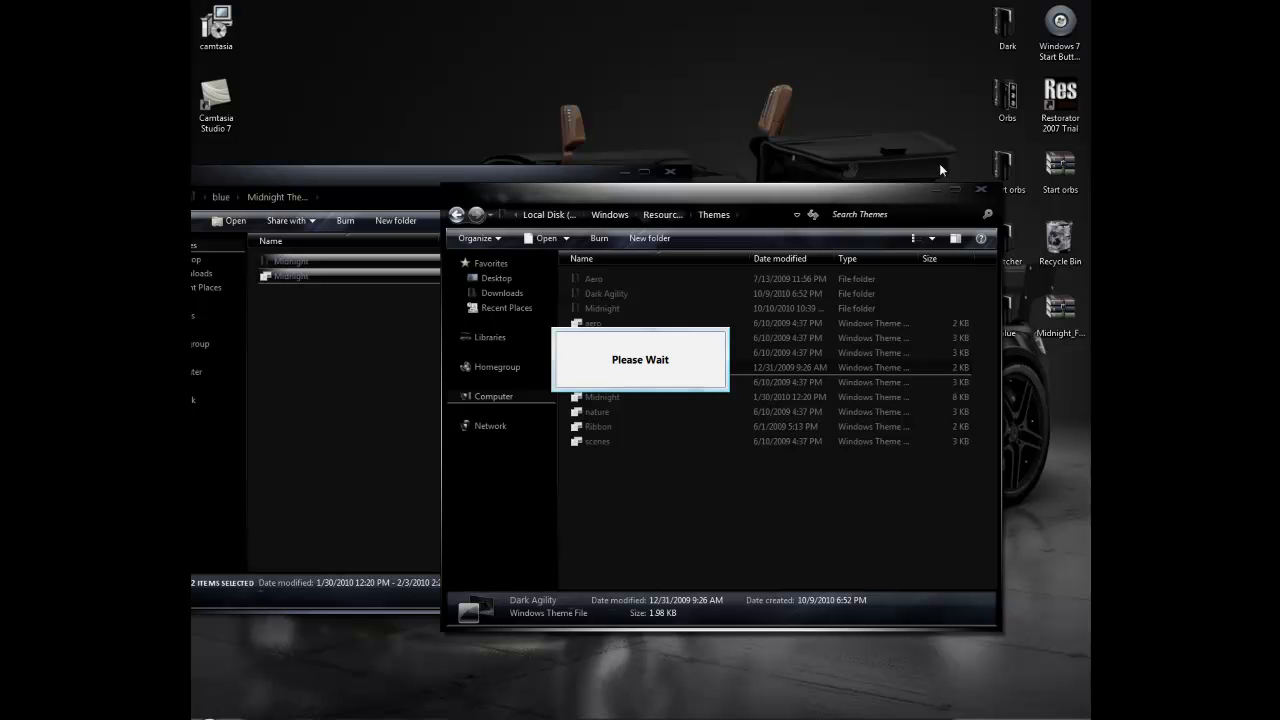
pyautogui.moveTo(866, 188)
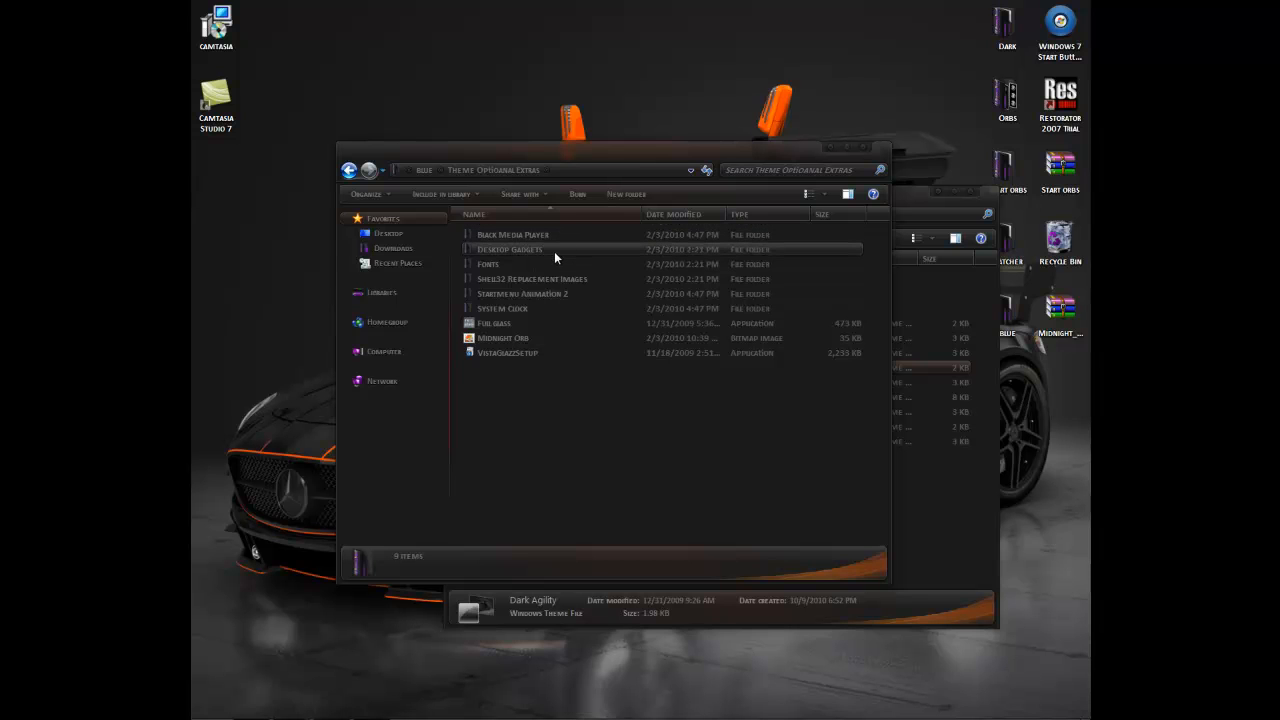
# Step: Bring the Themes folder window forward and close the open folder windows
pyautogui.click(510, 264)
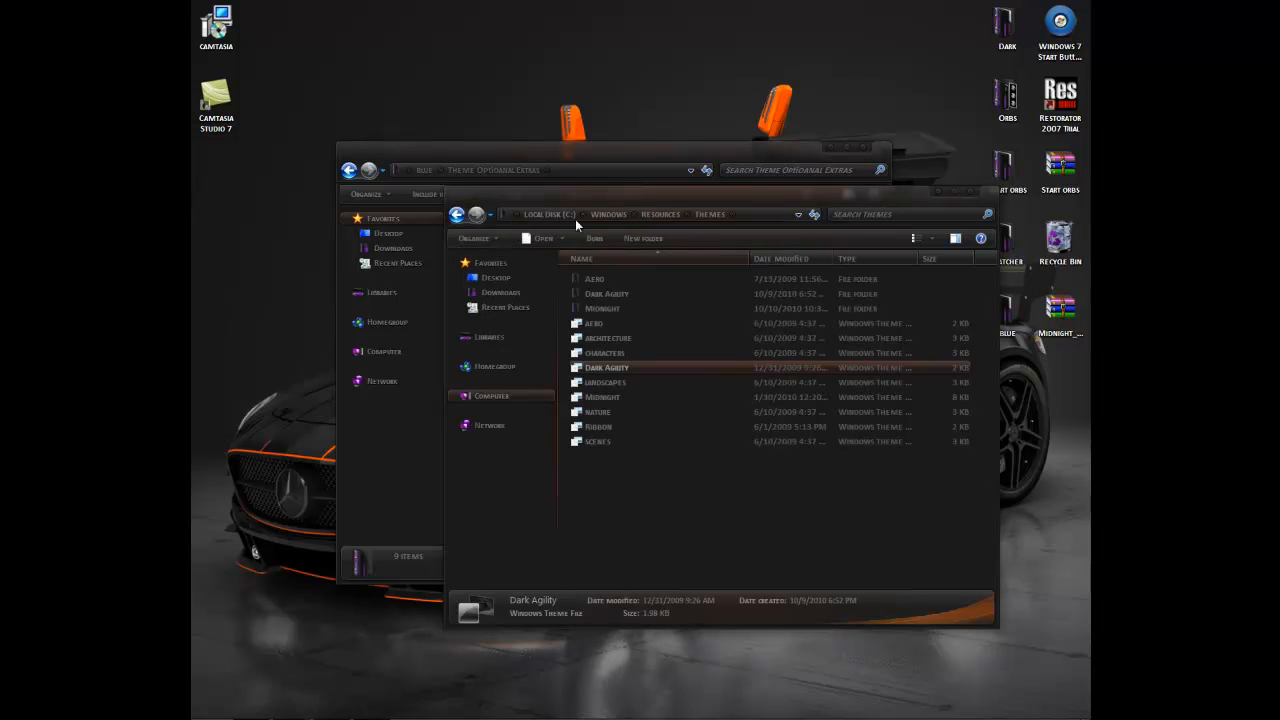
pyautogui.click(456, 214)
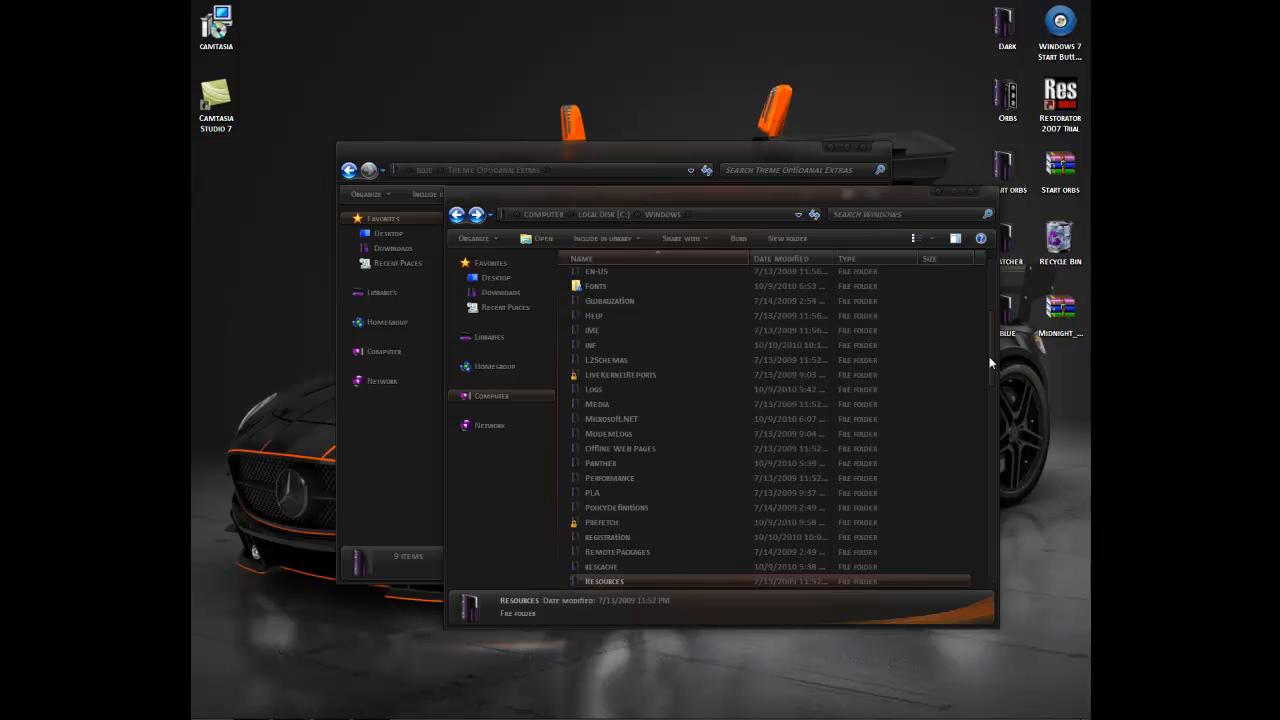
pyautogui.scroll(3)
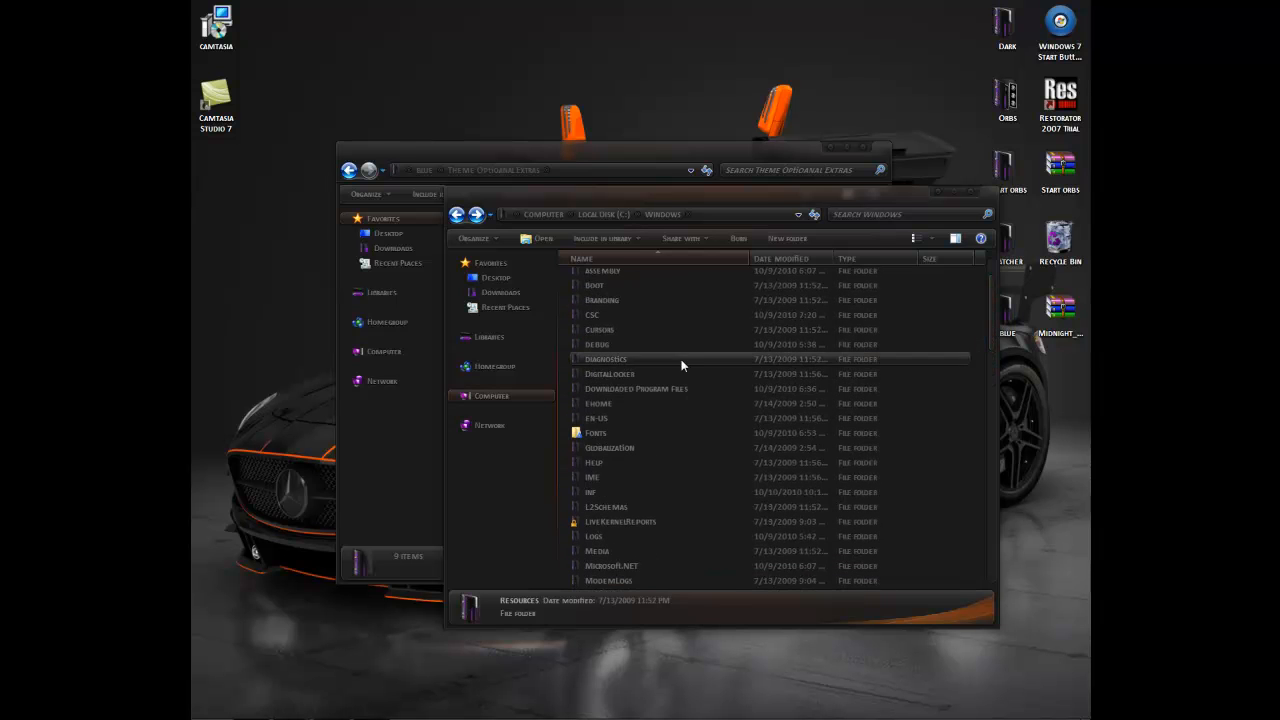
pyautogui.moveTo(655, 404)
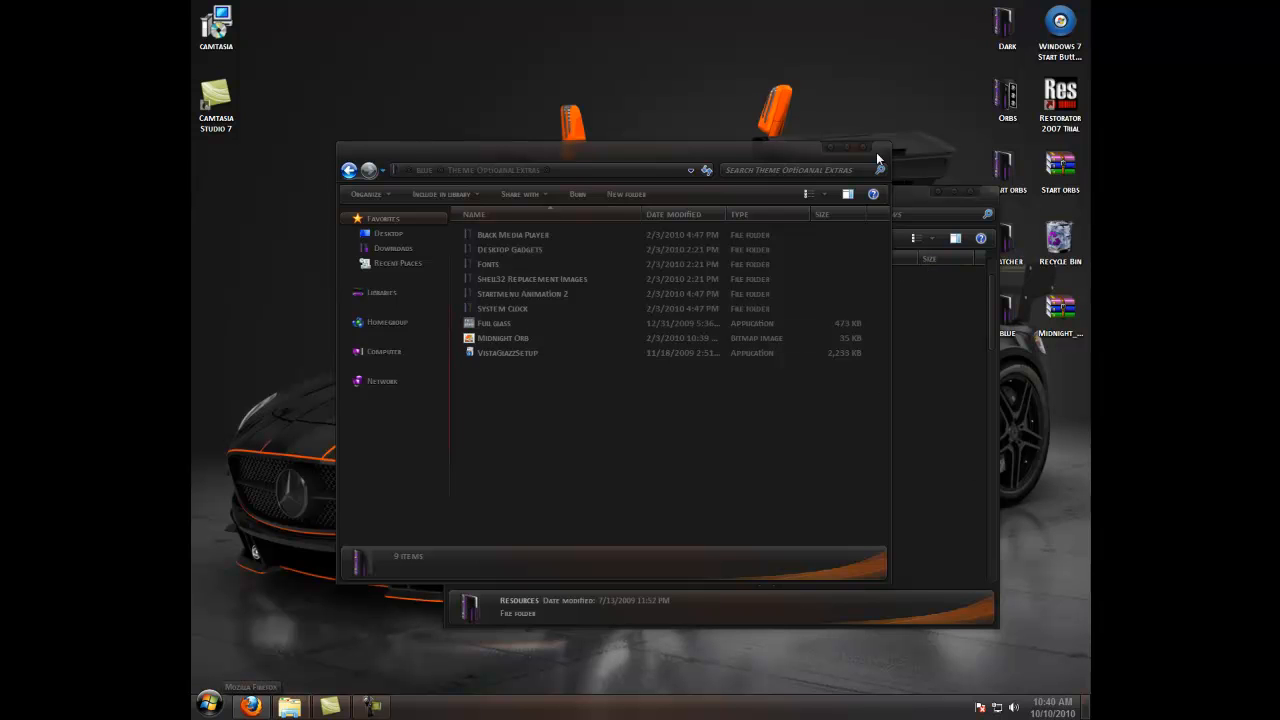
pyautogui.moveTo(878, 160)
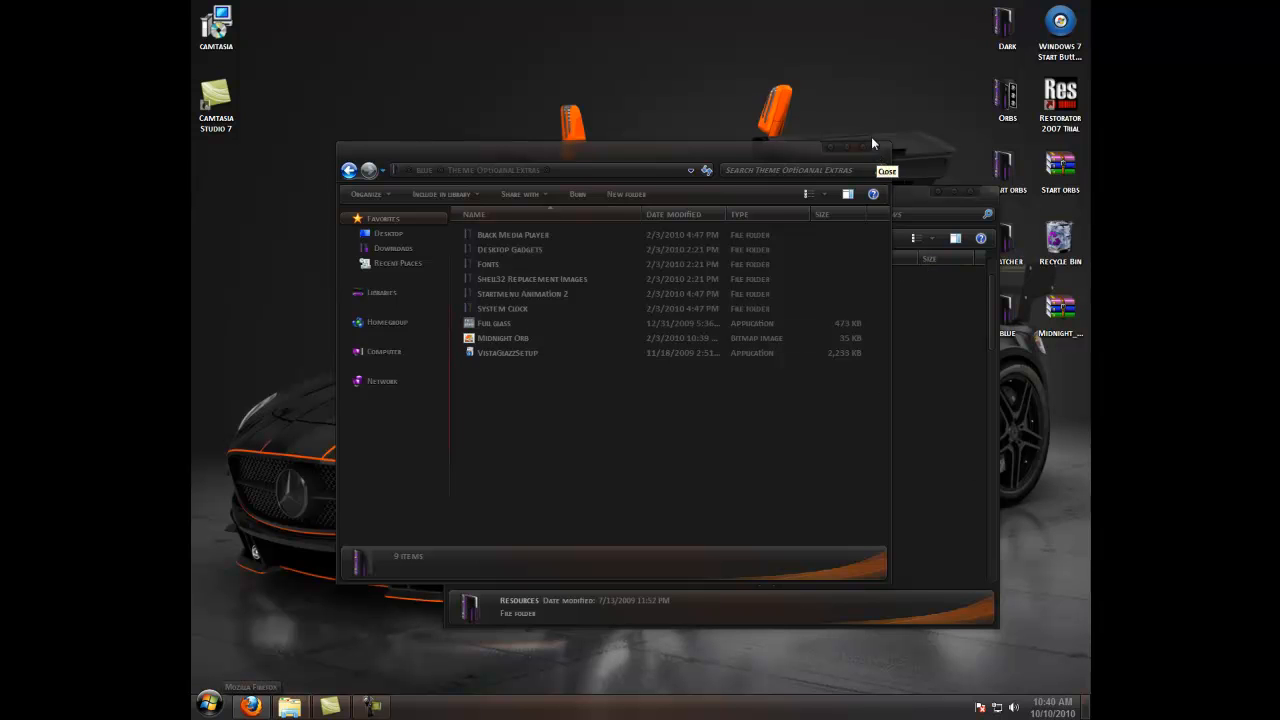
pyautogui.moveTo(855, 147)
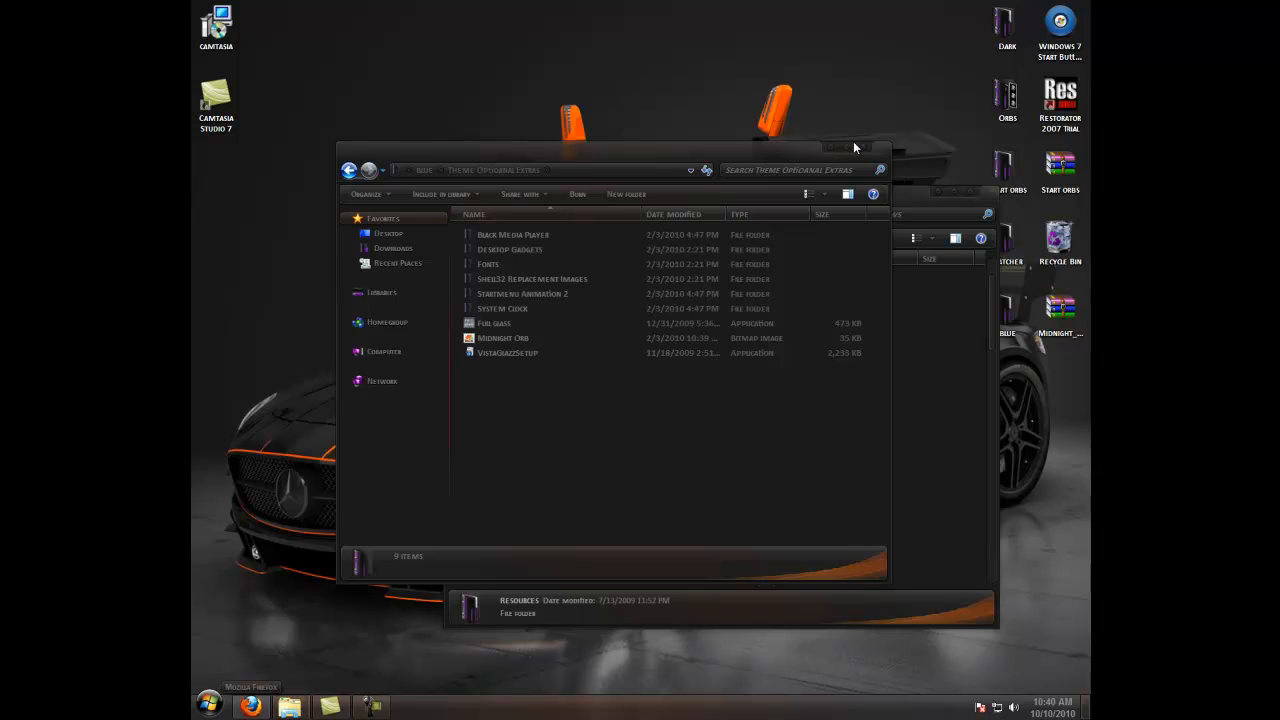
pyautogui.click(838, 147)
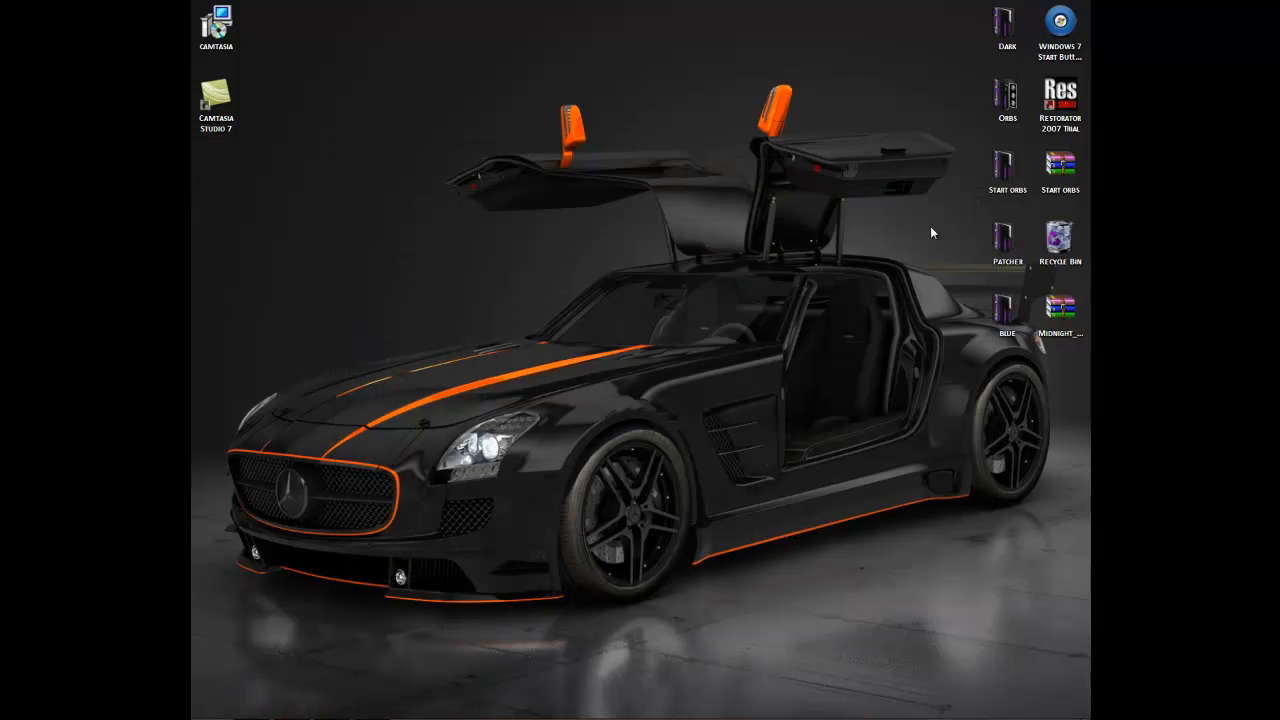
pyautogui.moveTo(813, 298)
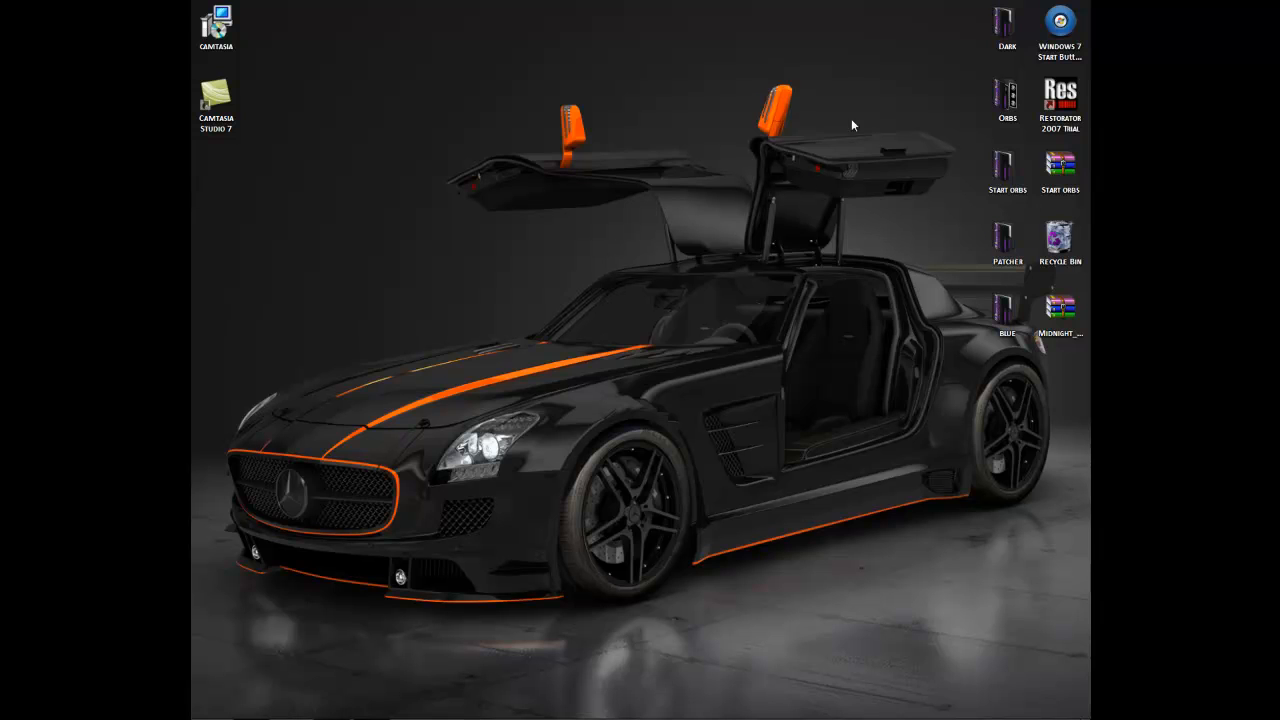
pyautogui.moveTo(290, 522)
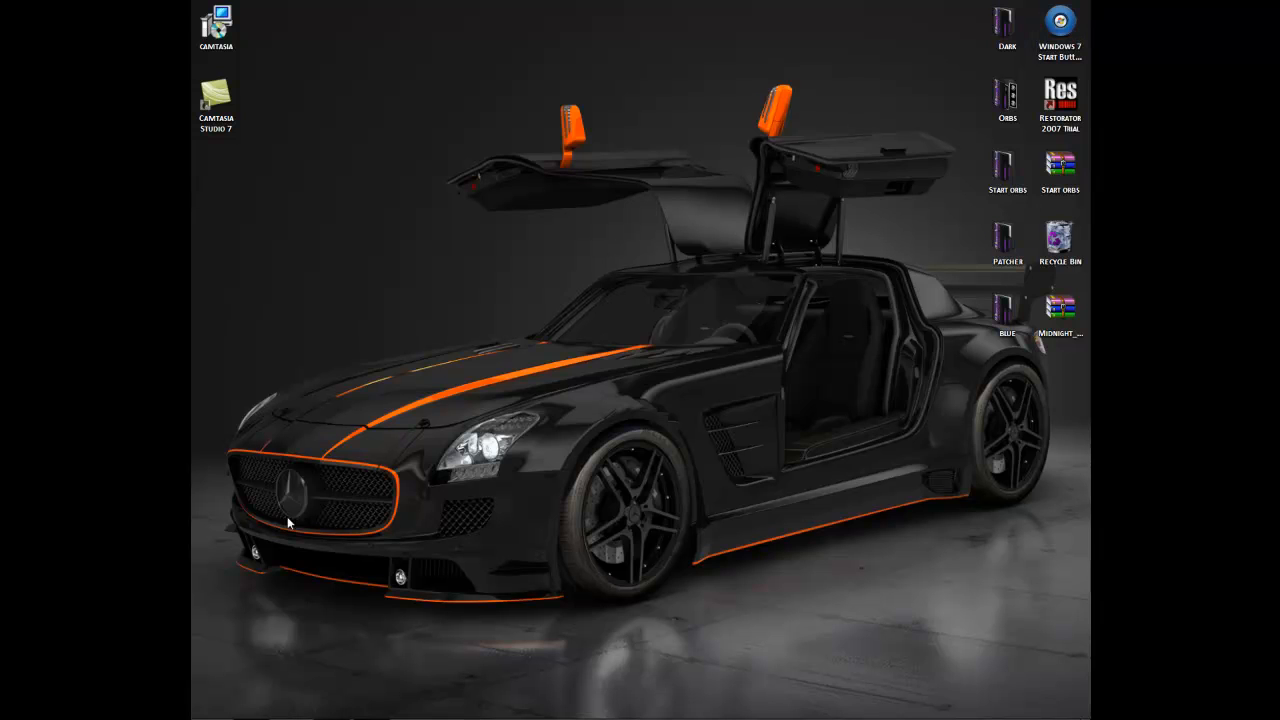
pyautogui.click(209, 707)
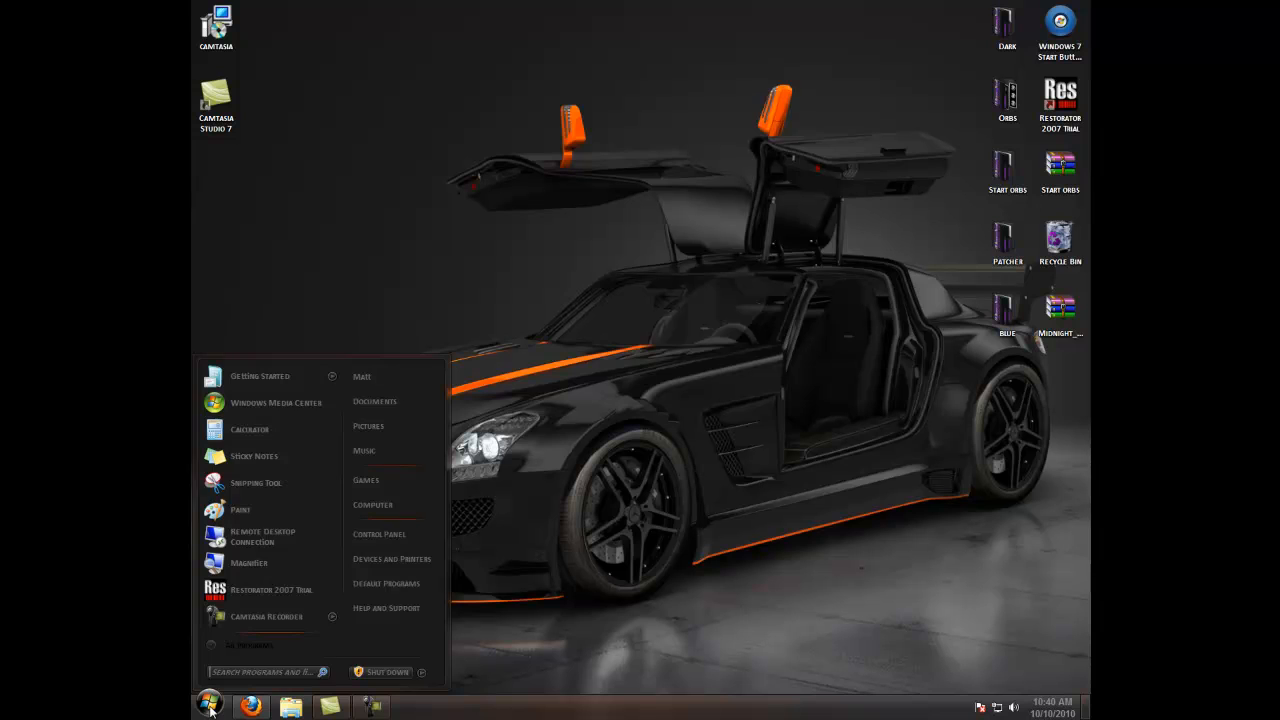
pyautogui.click(208, 707)
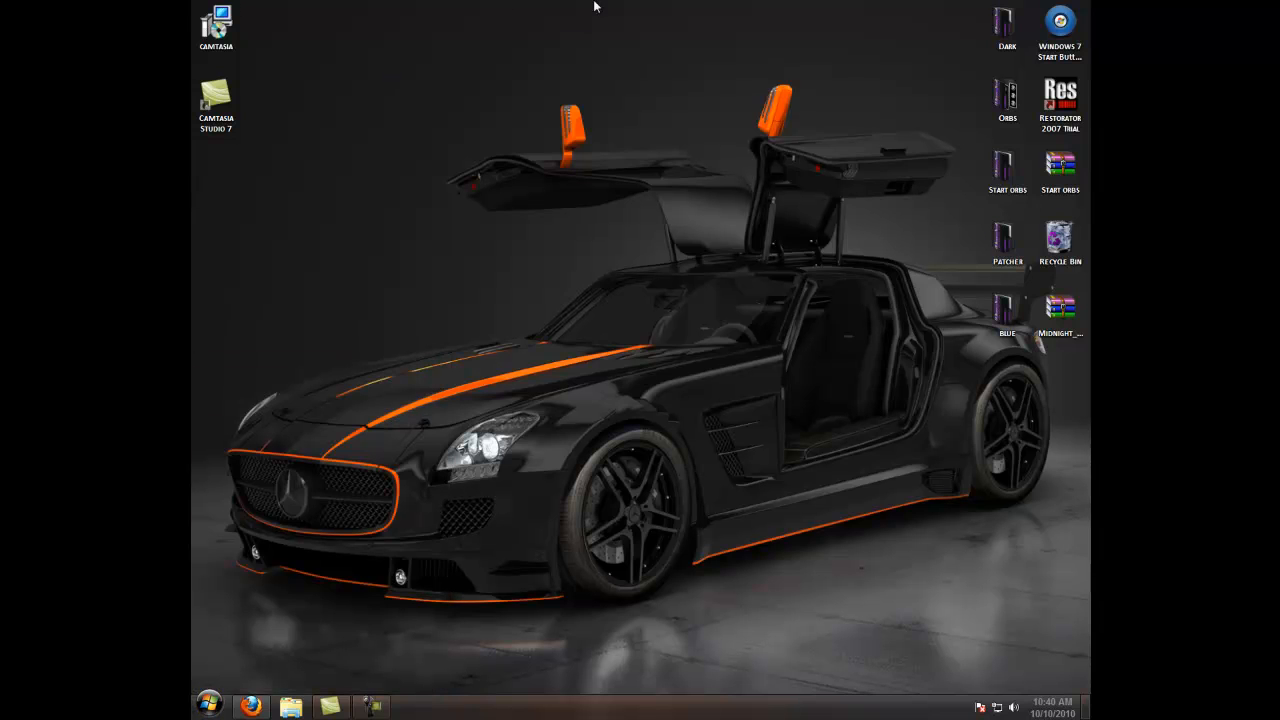
pyautogui.moveTo(528, 52)
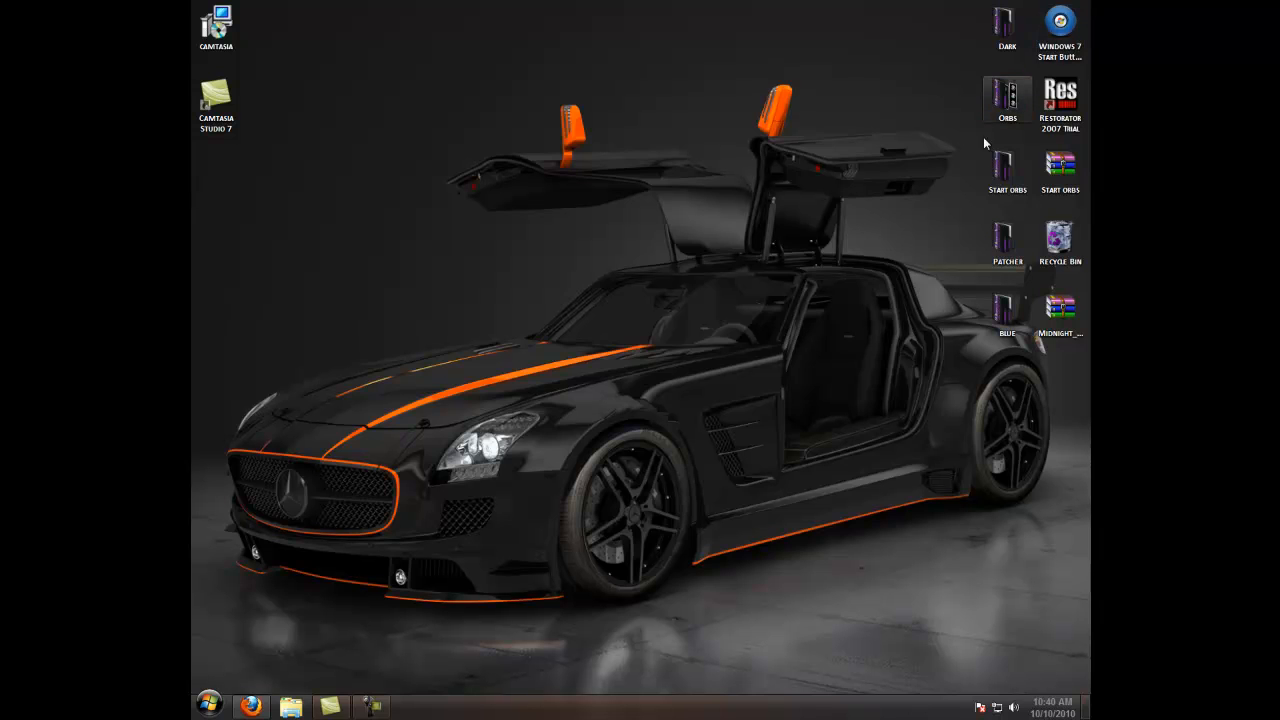
pyautogui.doubleClick(1007, 95)
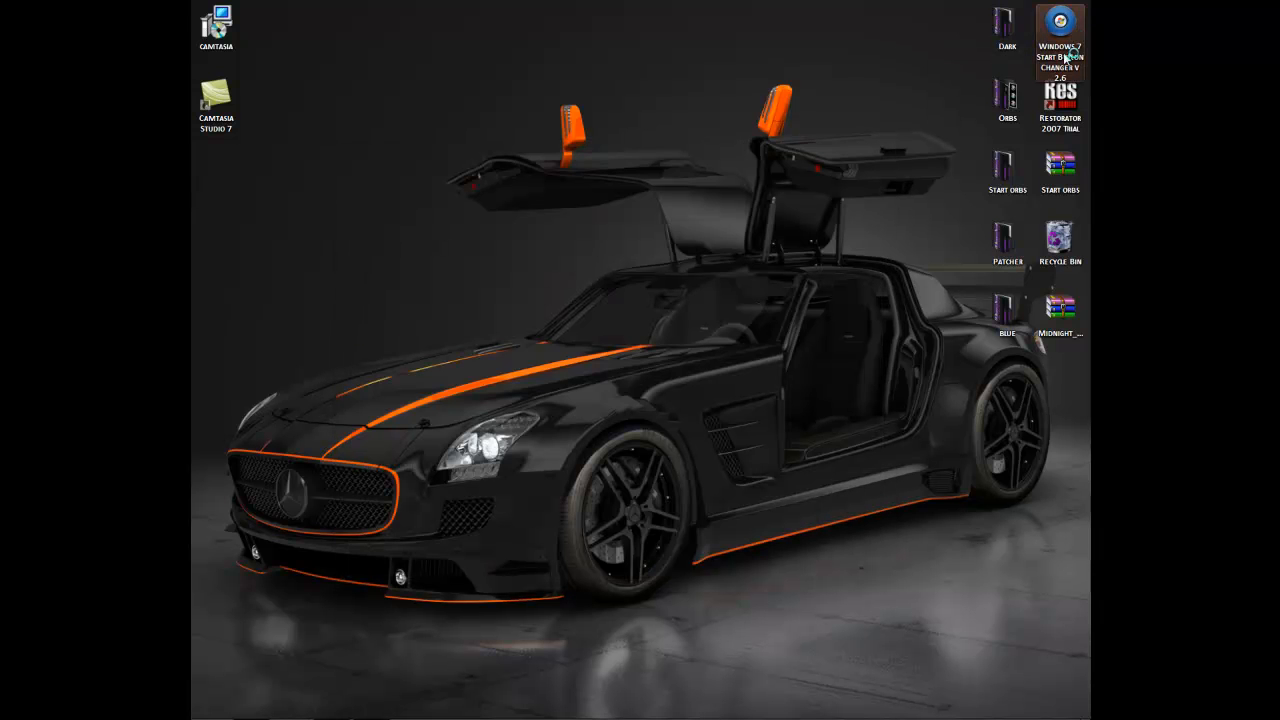
pyautogui.moveTo(1060, 30)
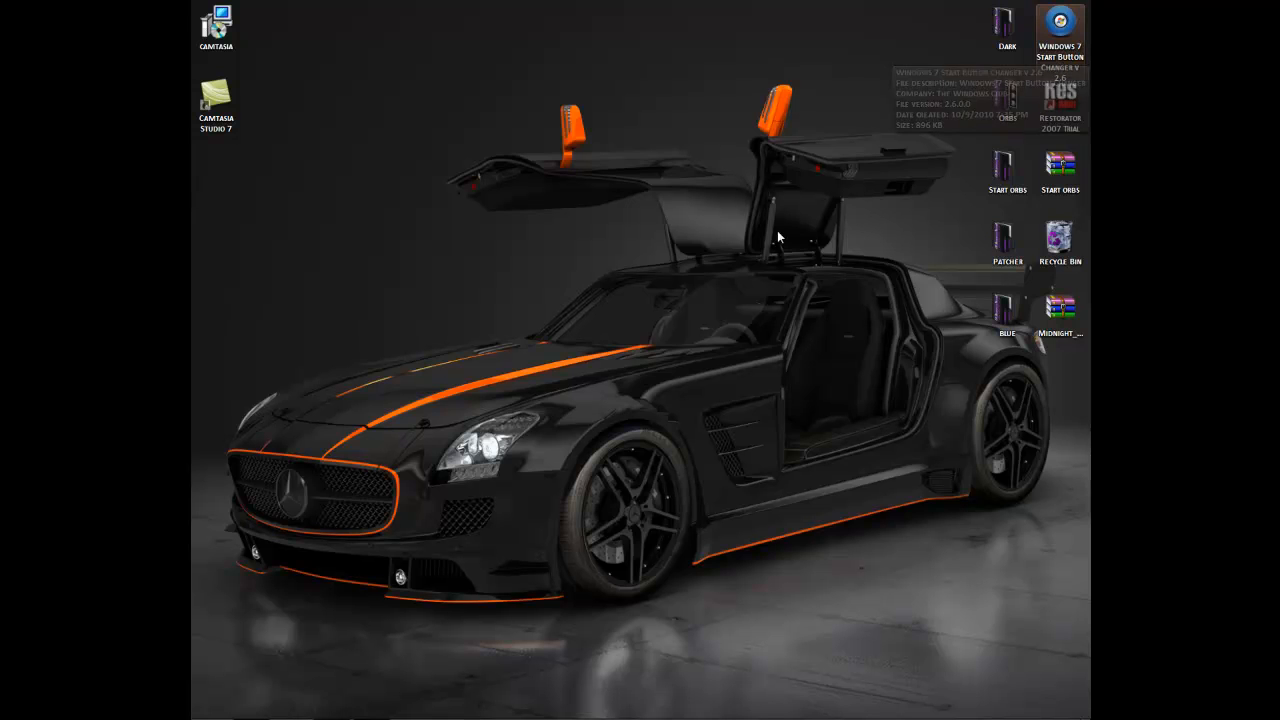
pyautogui.moveTo(657, 269)
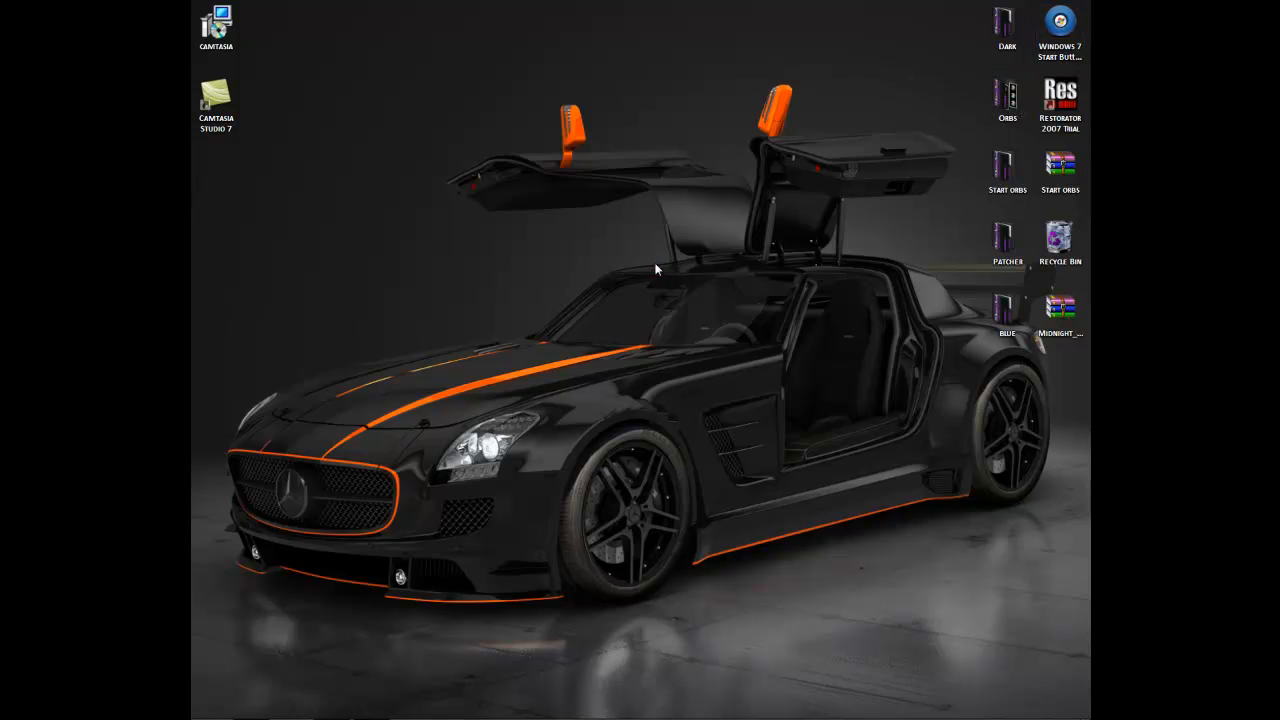
pyautogui.doubleClick(1060, 25)
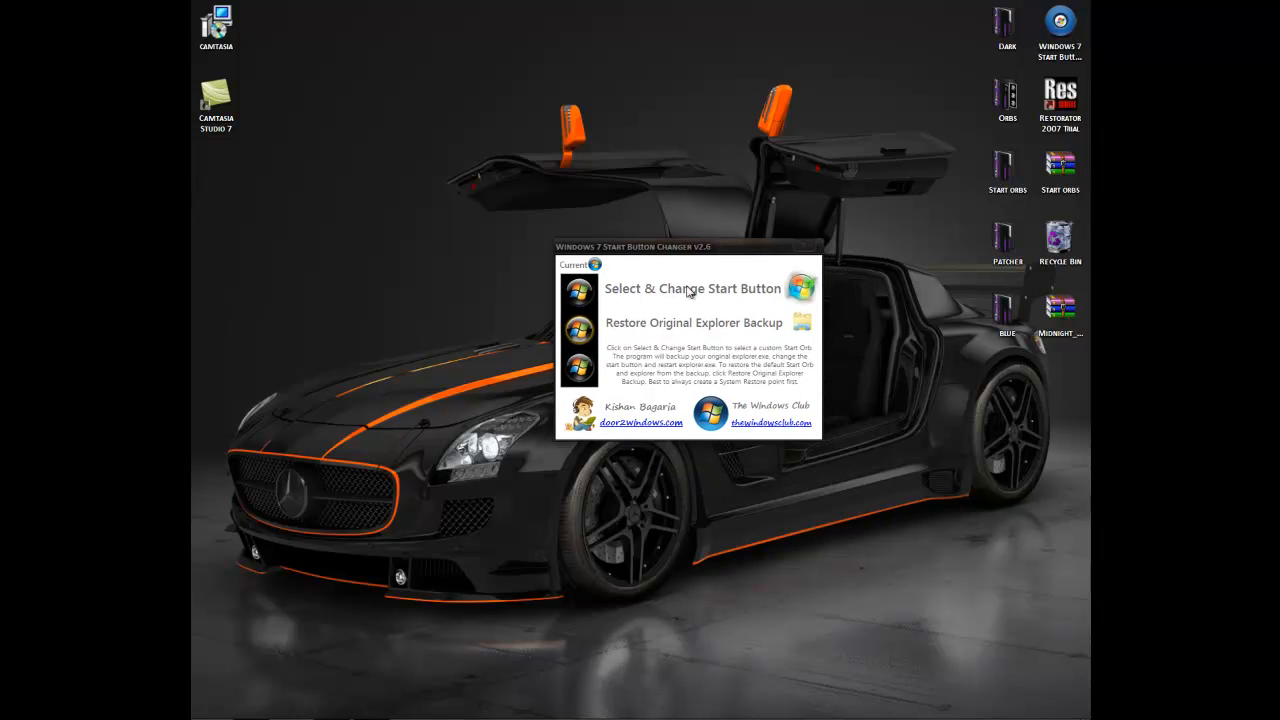
# Step: Set the Start orb to the Blue Outline bitmap in Start Button Changer
pyautogui.click(692, 288)
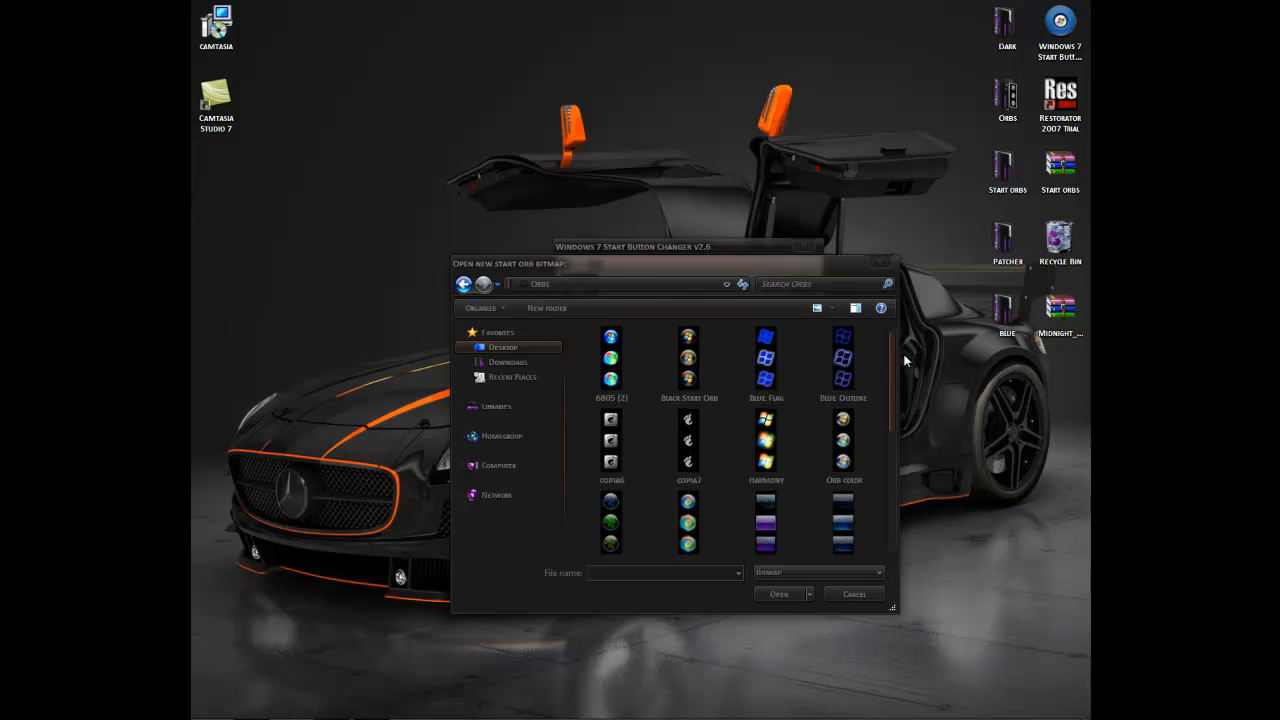
pyautogui.click(843, 360)
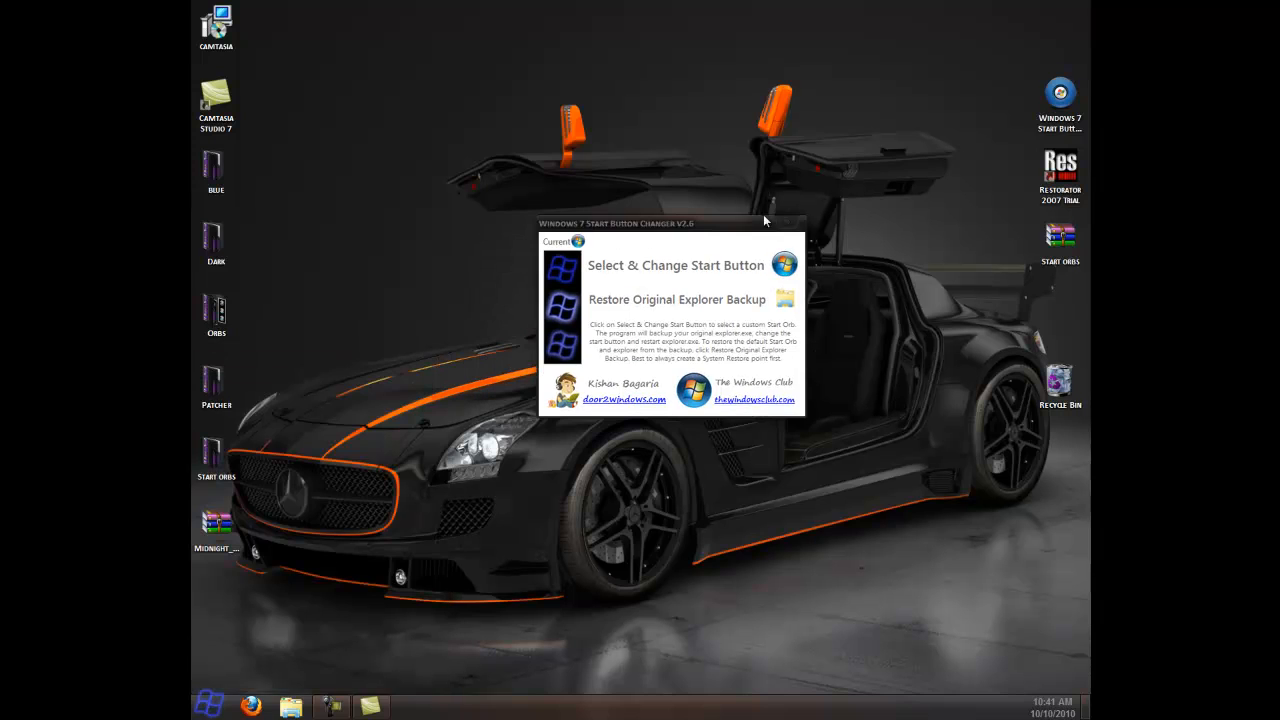
# Step: Close the Windows 7 Start Button Changer window
pyautogui.click(793, 223)
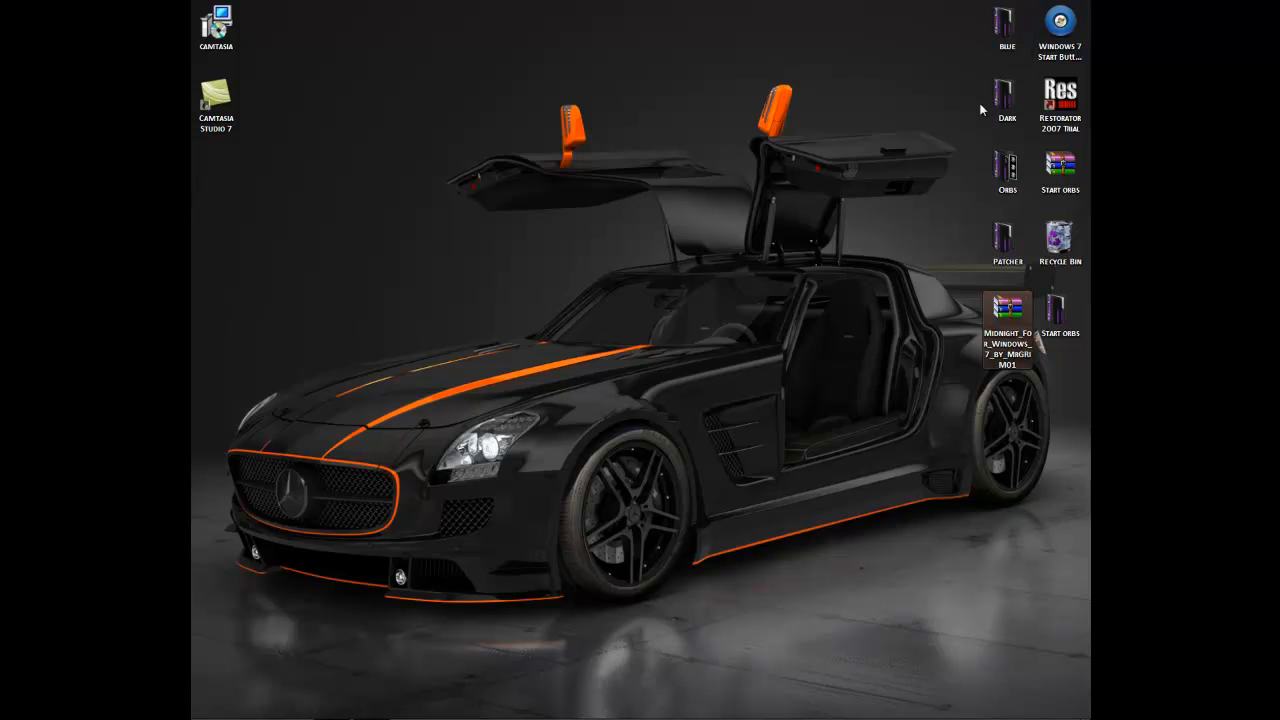
pyautogui.moveTo(566, 187)
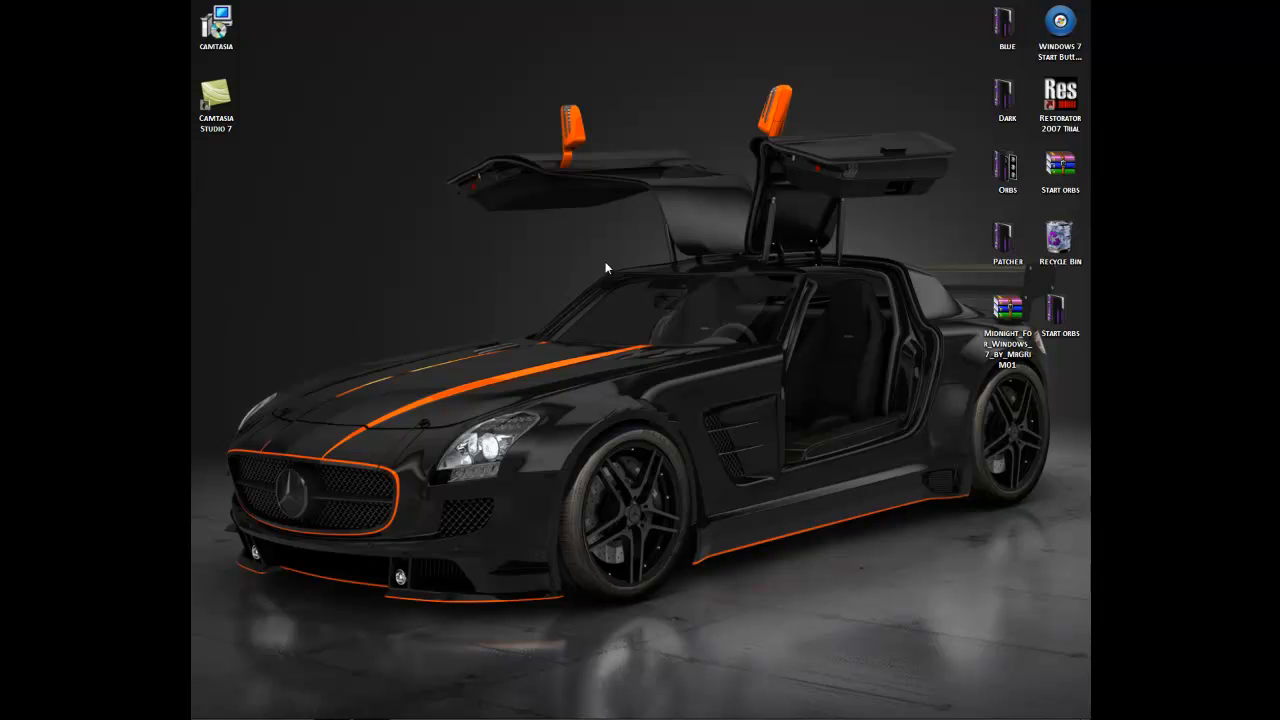
pyautogui.moveTo(588, 326)
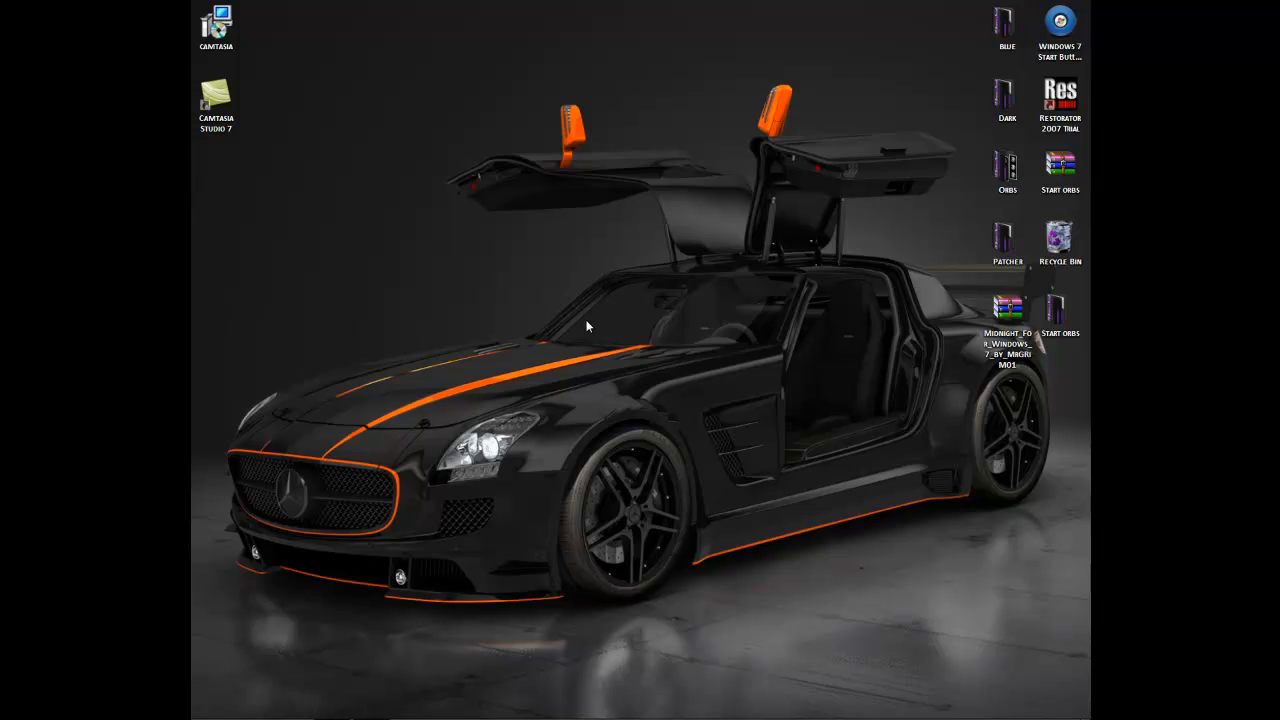
pyautogui.moveTo(583, 348)
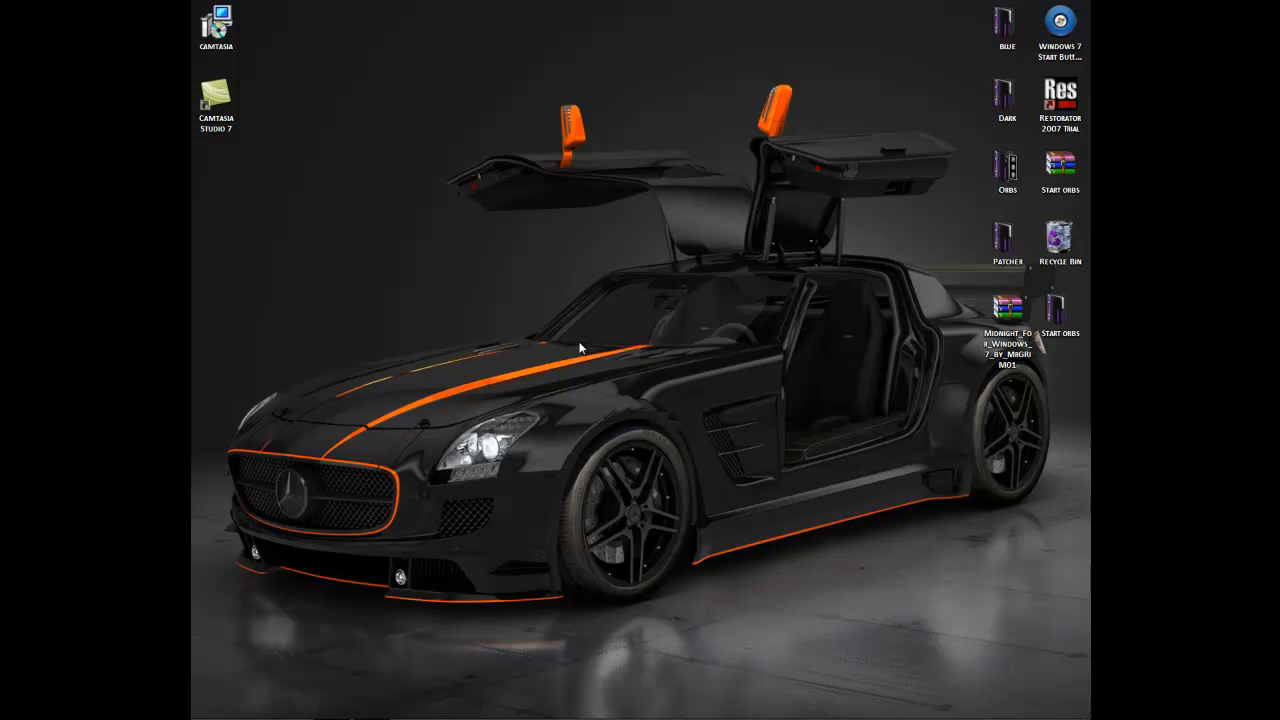